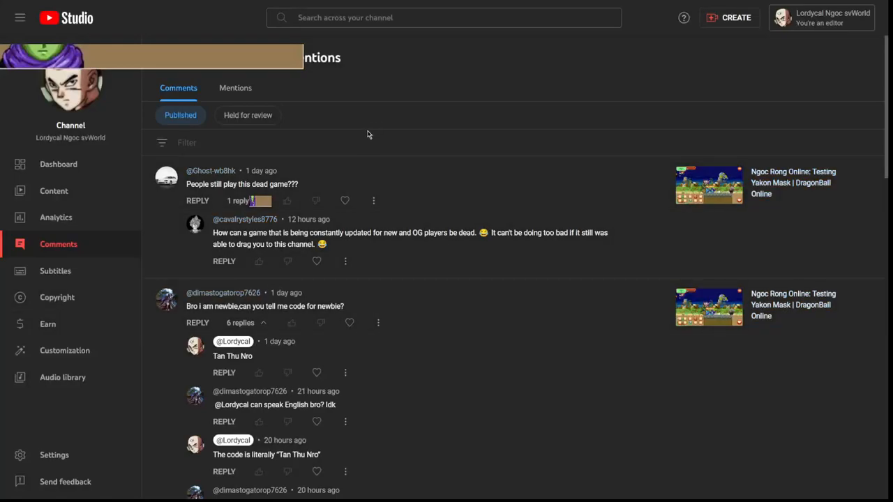
pyautogui.moveTo(234, 318)
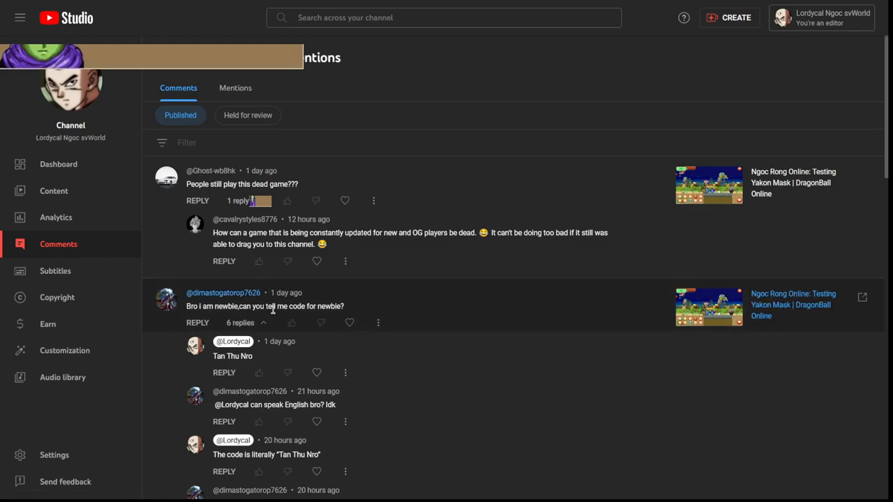
pyautogui.moveTo(384, 223)
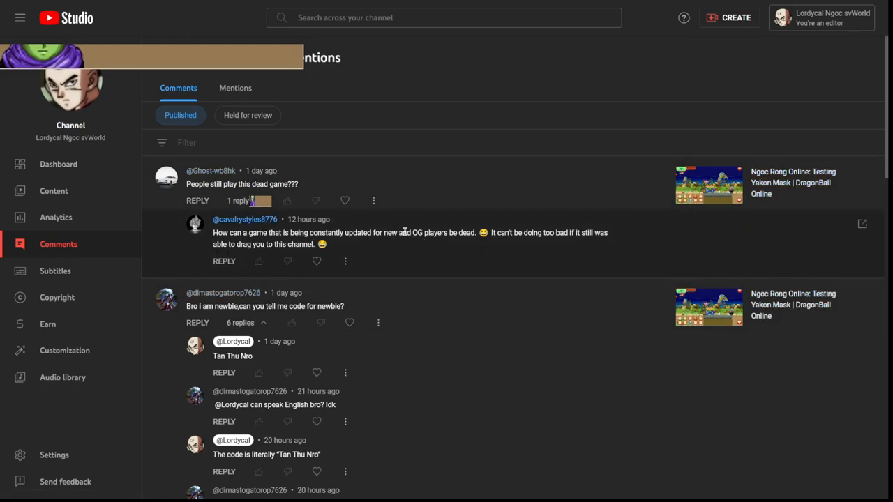
pyautogui.moveTo(497, 232)
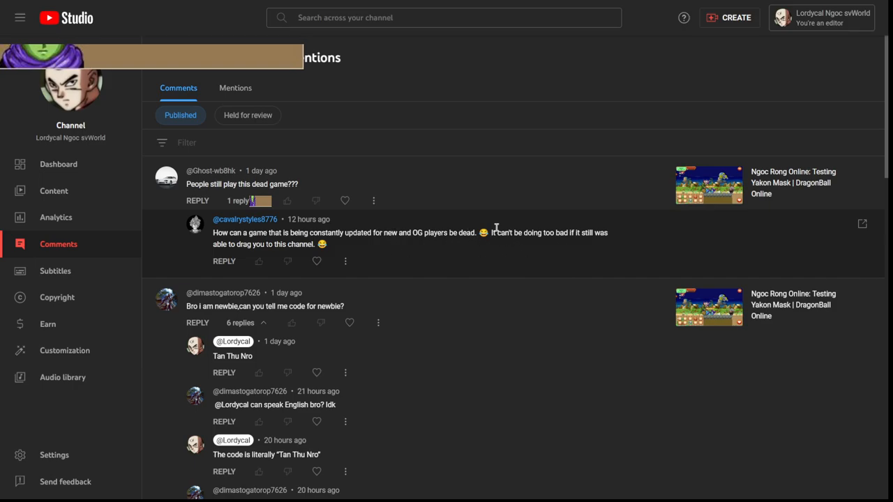
pyautogui.moveTo(248, 261)
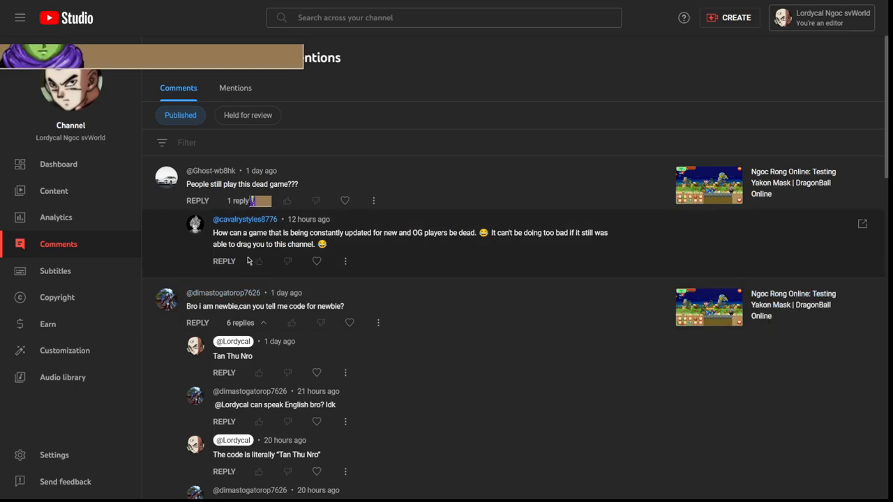
pyautogui.moveTo(257, 272)
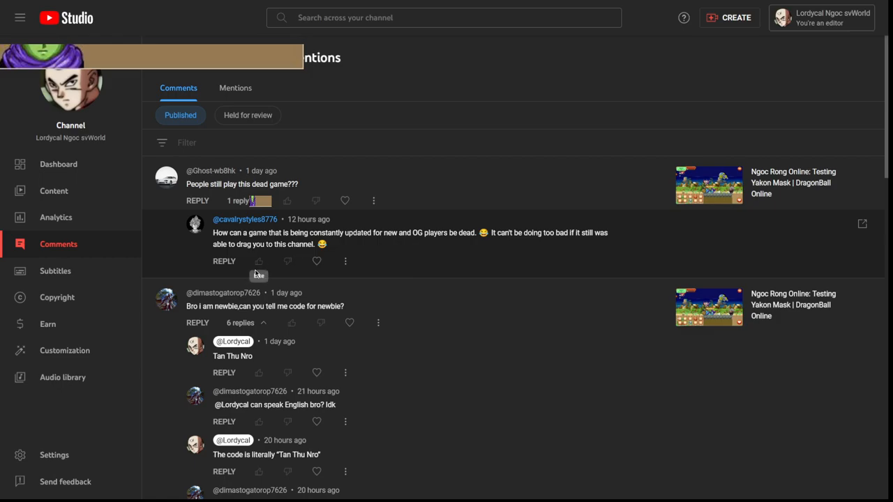
pyautogui.moveTo(617, 204)
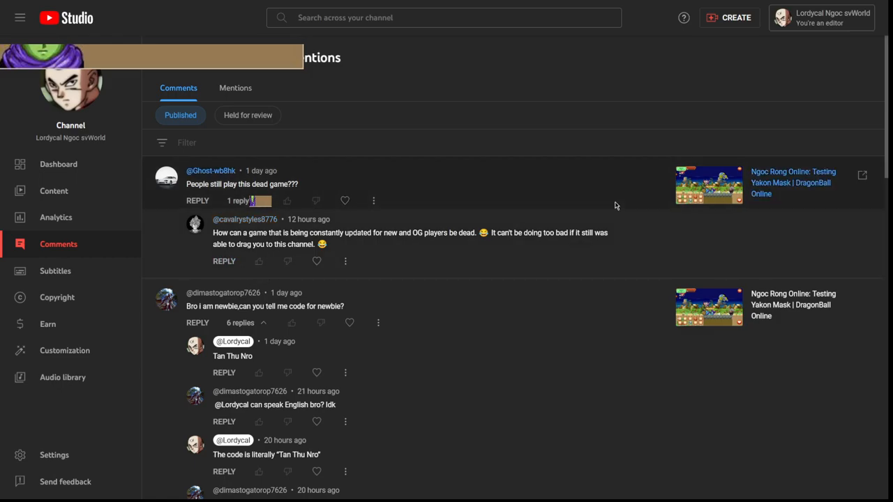
pyautogui.moveTo(630, 199)
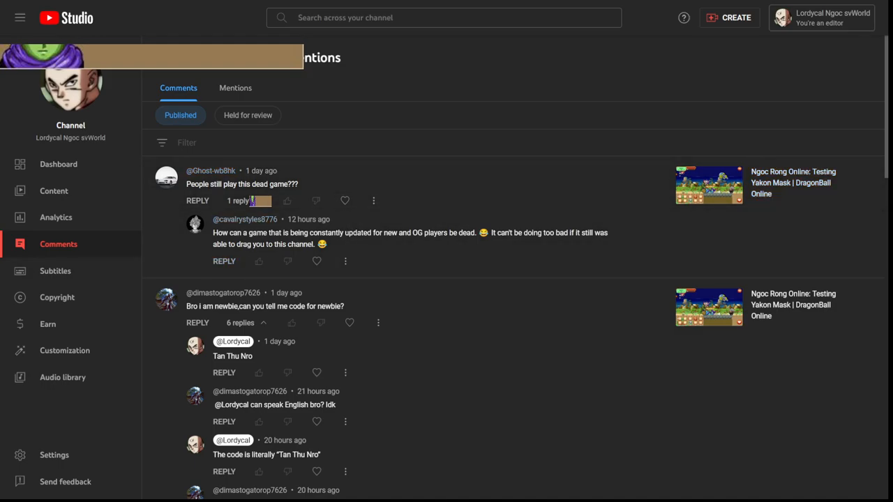
# - Talk to Master Roshi and choose Cancel Clan
pyautogui.scroll(-3)
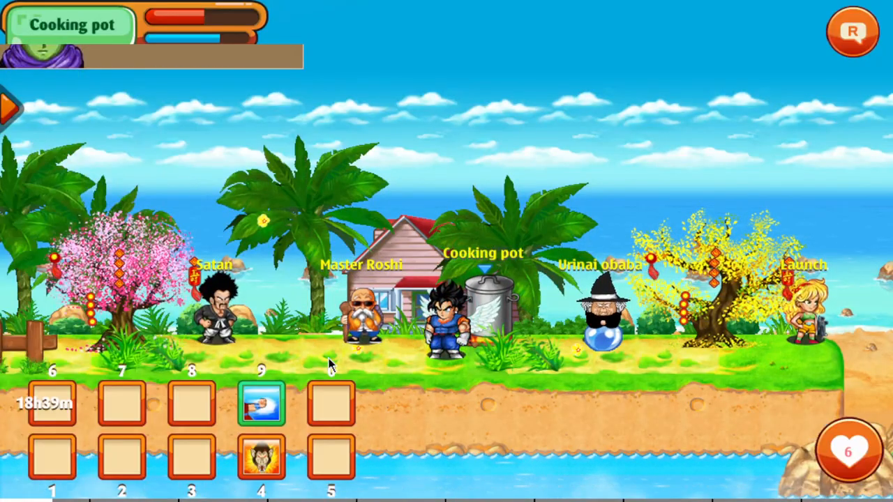
pyautogui.click(363, 314)
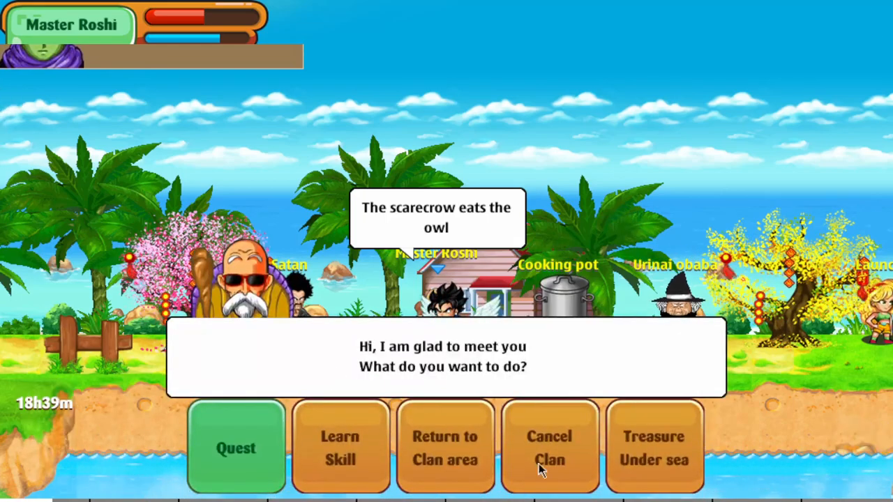
pyautogui.click(548, 449)
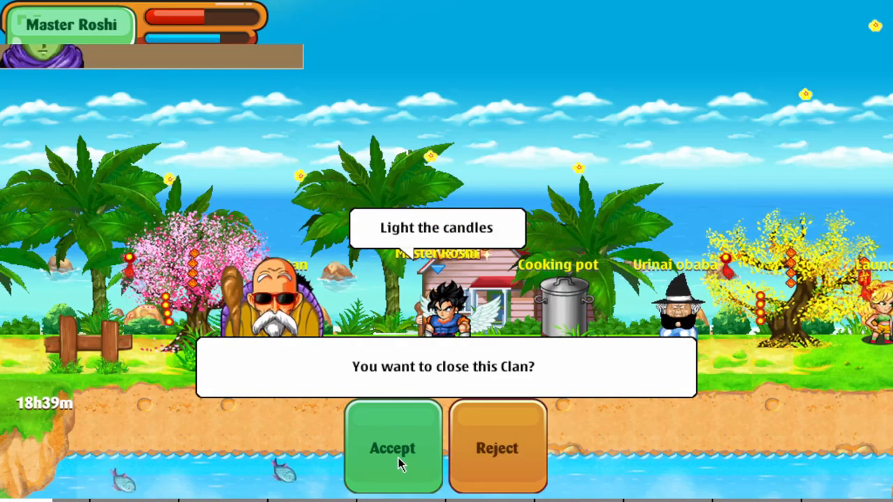
# - Accept the cancellation, enter "ok" and confirm the clan disbandment
pyautogui.click(394, 448)
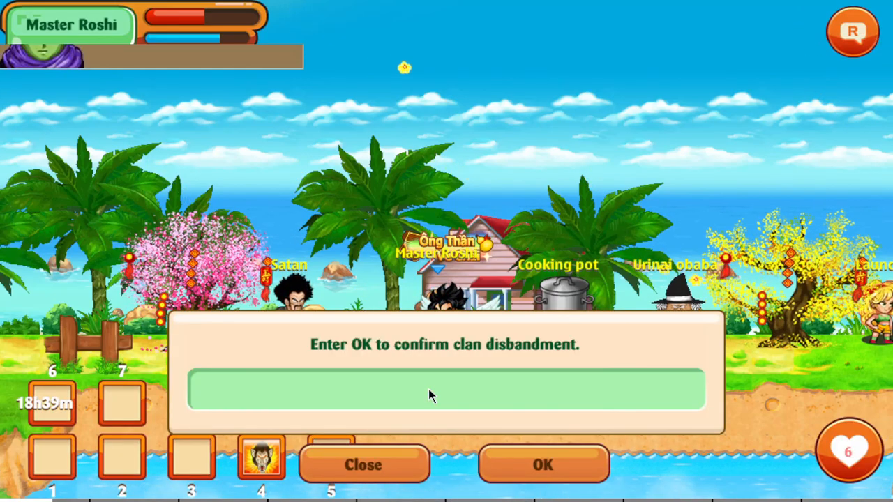
pyautogui.write('ok')
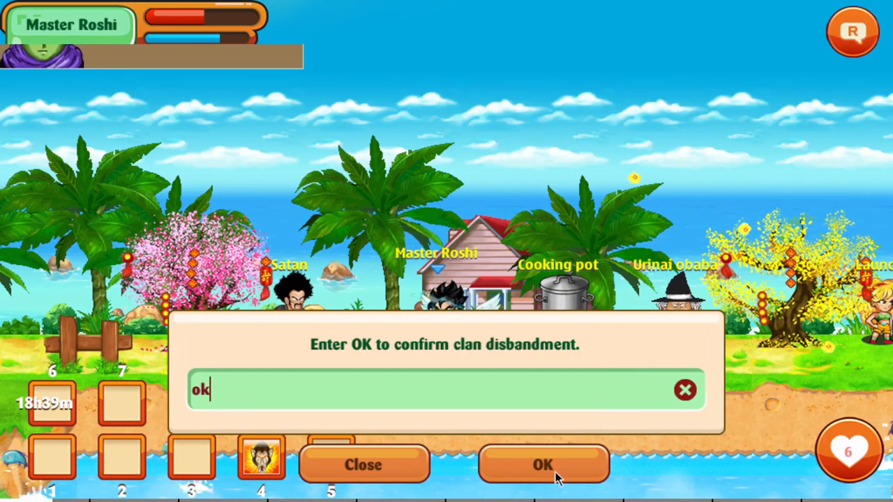
pyautogui.click(544, 464)
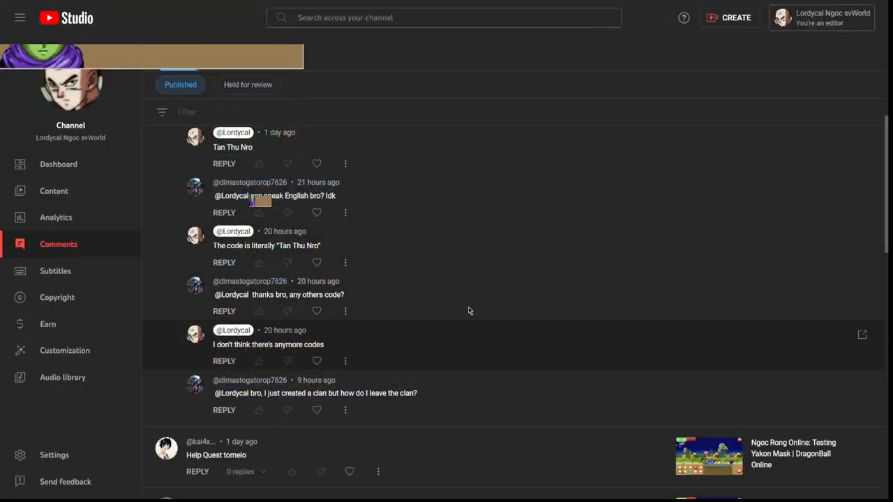
# - Reply to the clan question telling them to talk to Roshi, promising a separate video
pyautogui.click(223, 410)
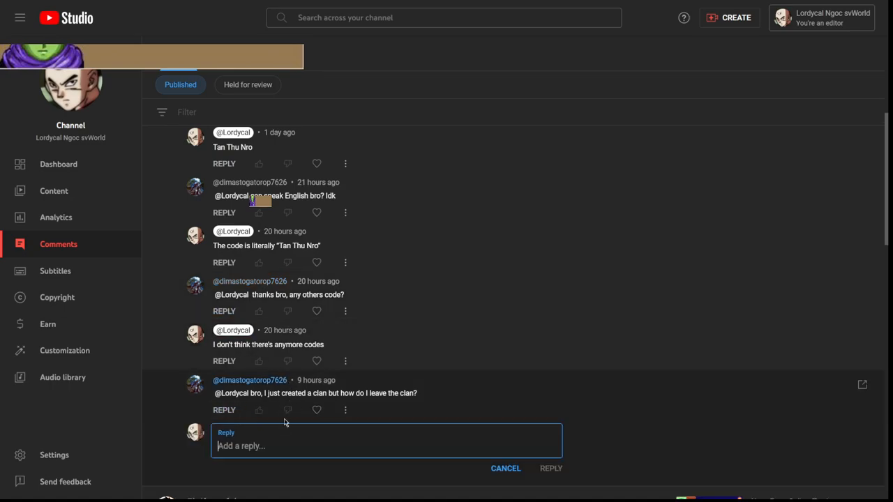
pyautogui.moveTo(286, 460)
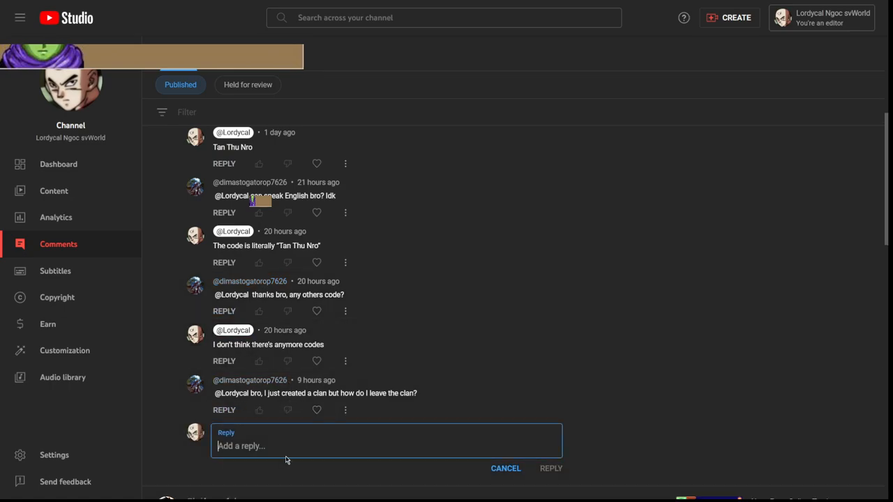
pyautogui.write('talk to roshi,')
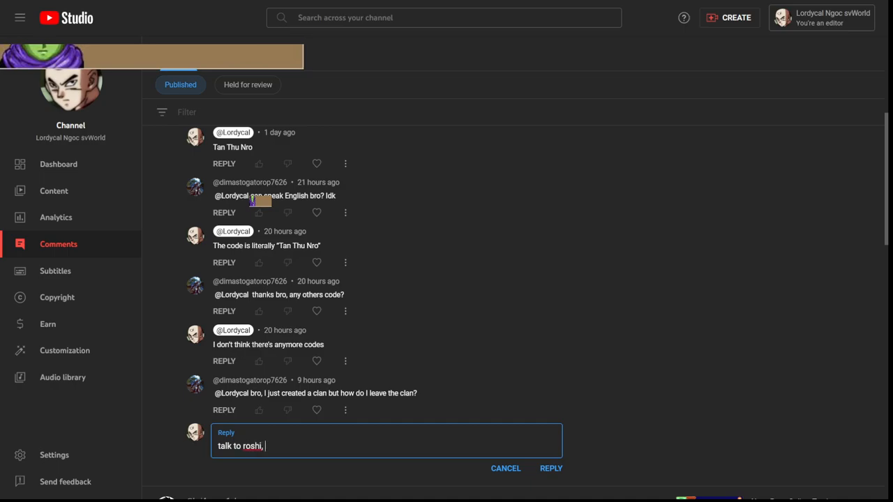
pyautogui.write('gon')
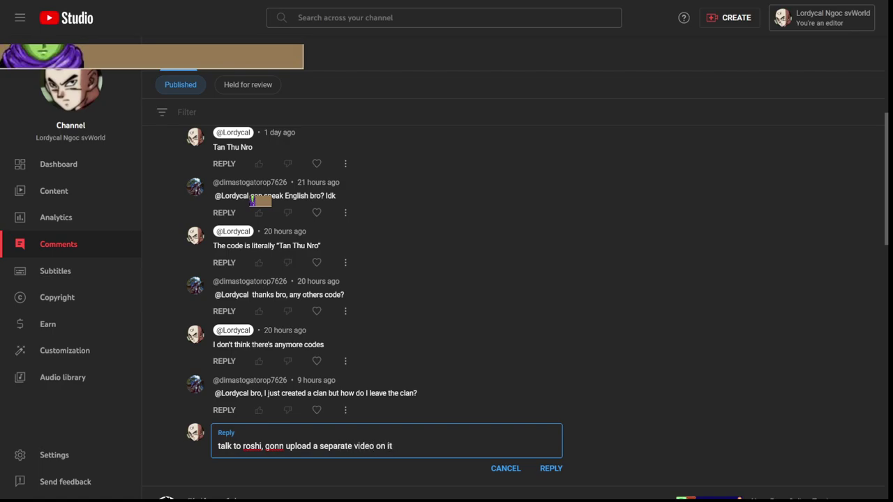
pyautogui.click(551, 468)
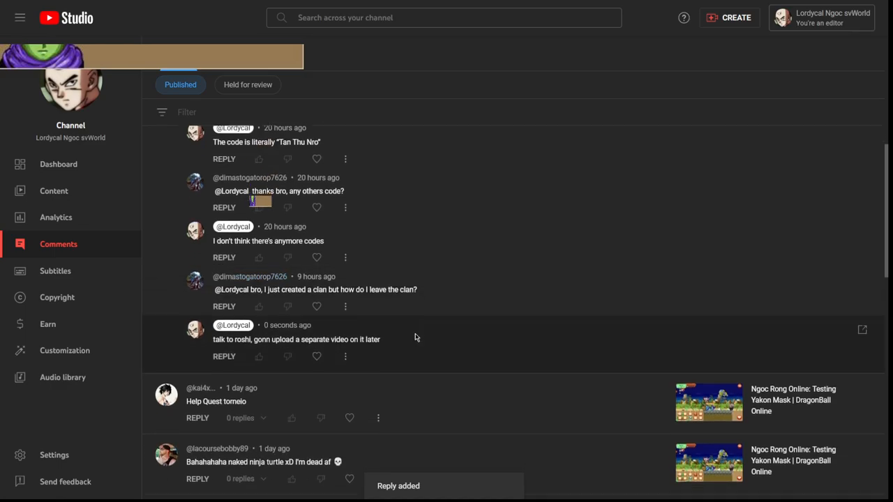
pyautogui.scroll(-3)
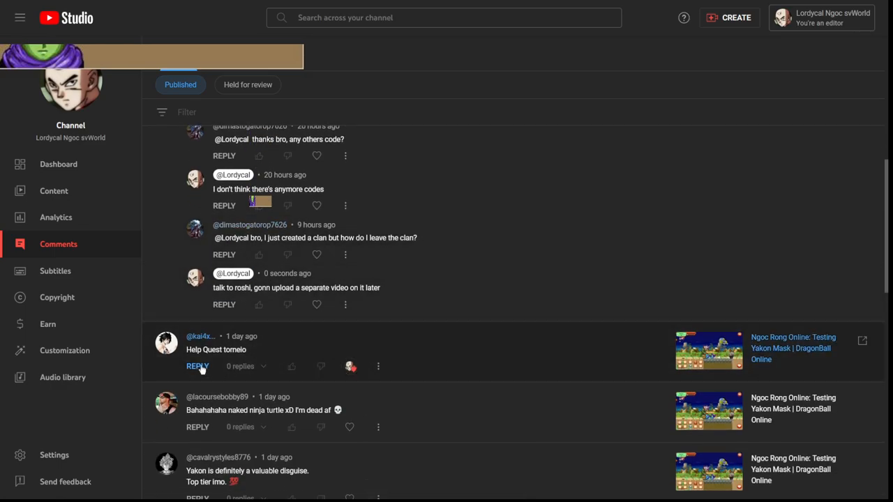
pyautogui.click(198, 366)
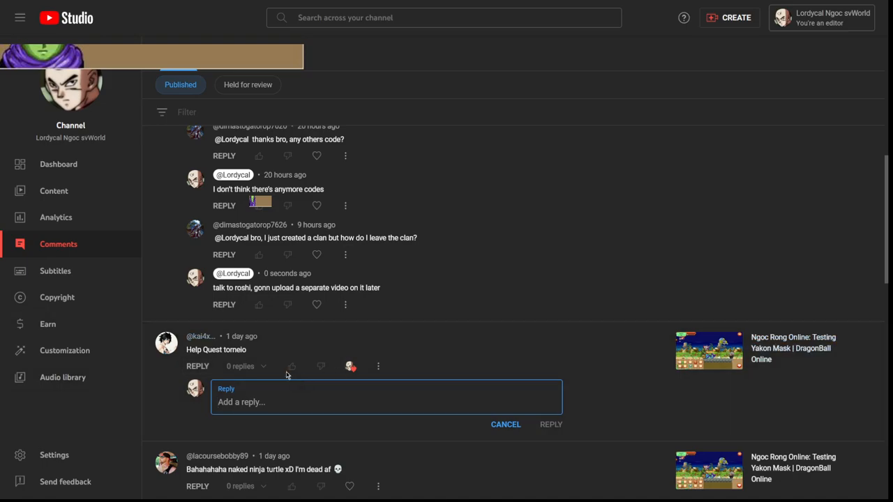
pyautogui.click(551, 425)
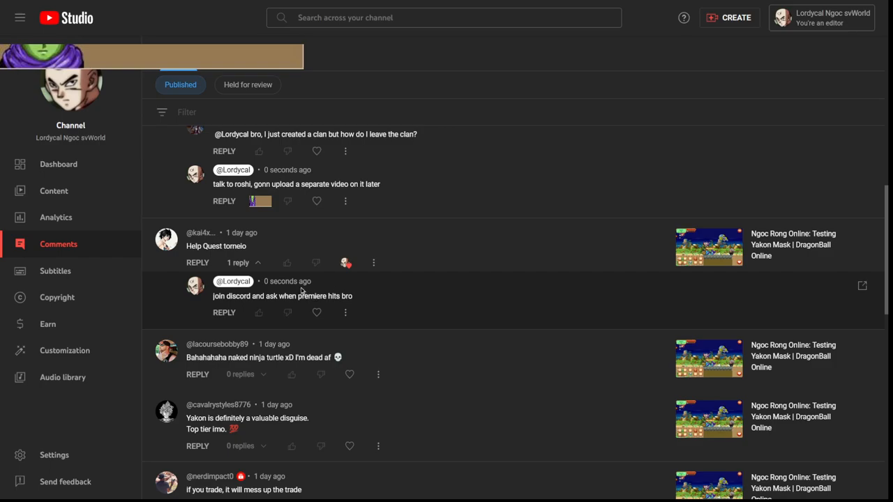
pyautogui.moveTo(316, 263)
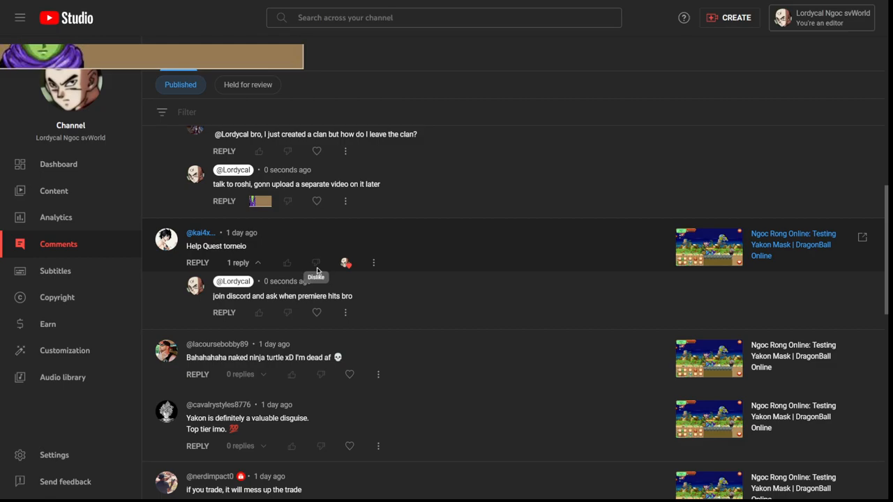
pyautogui.moveTo(332, 67)
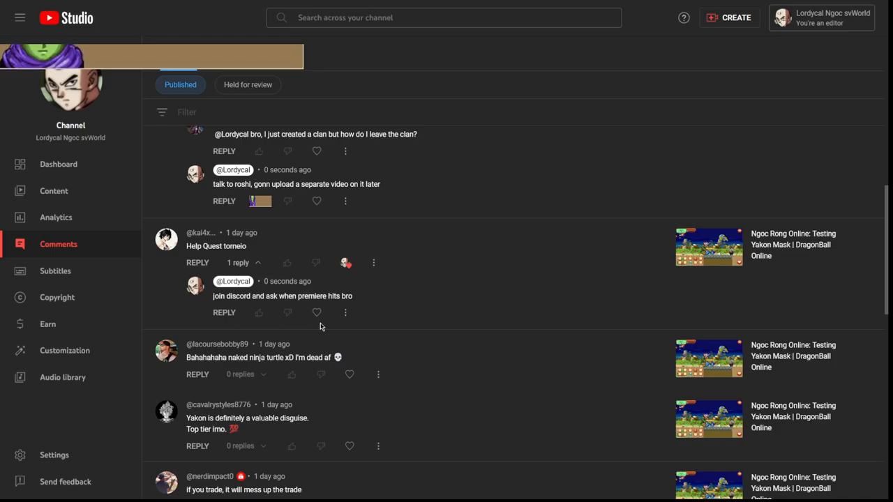
# - Scroll through the comments around the naked ninja turtle comment
pyautogui.scroll(-3)
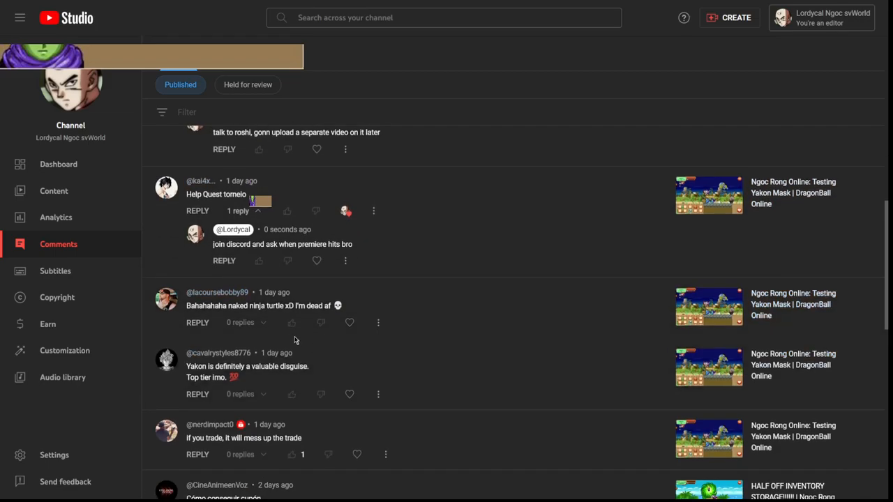
pyautogui.moveTo(349, 324)
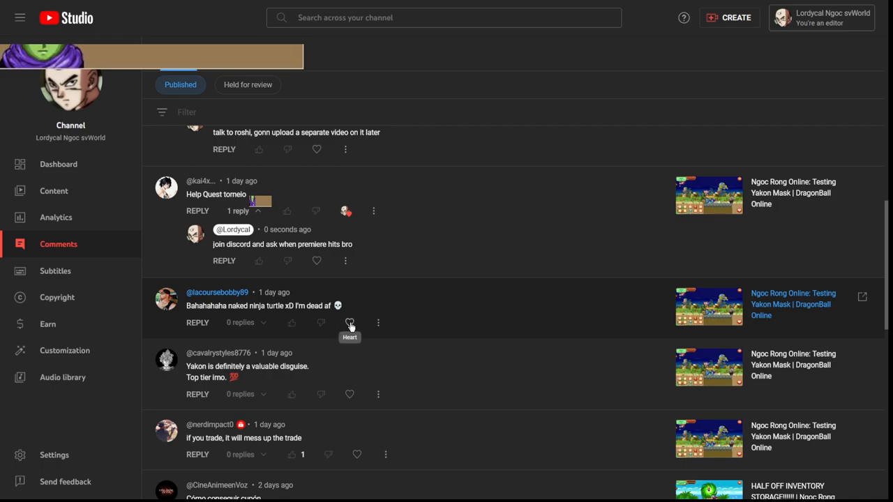
pyautogui.moveTo(396, 285)
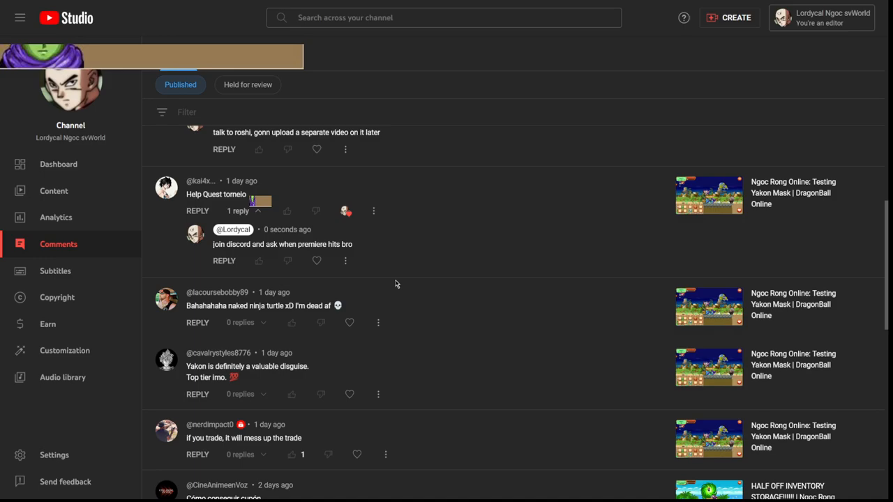
pyautogui.moveTo(379, 283)
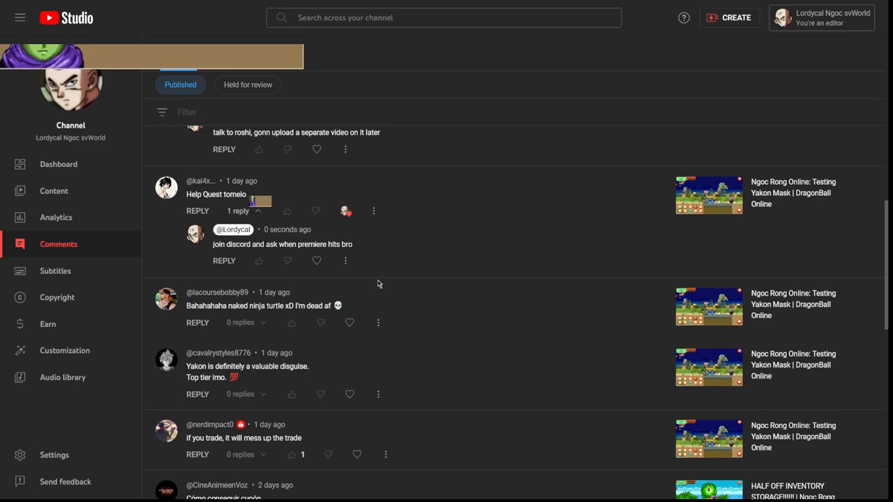
pyautogui.moveTo(542, 342)
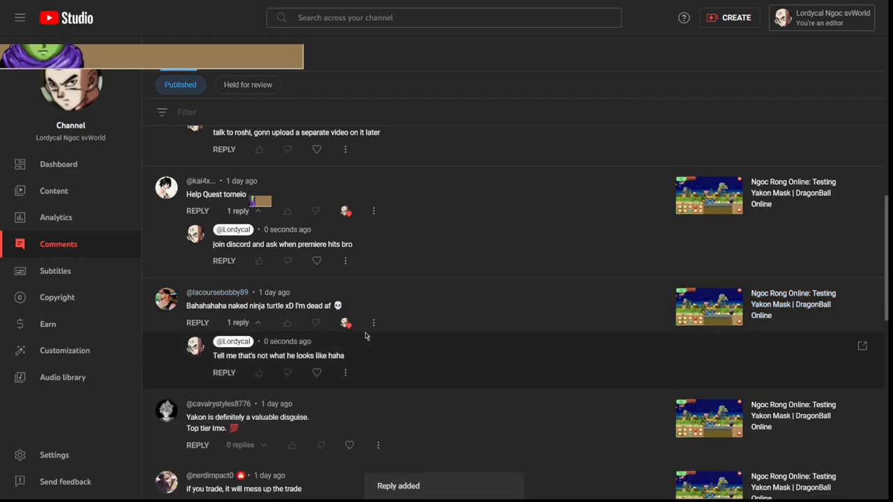
pyautogui.scroll(-3)
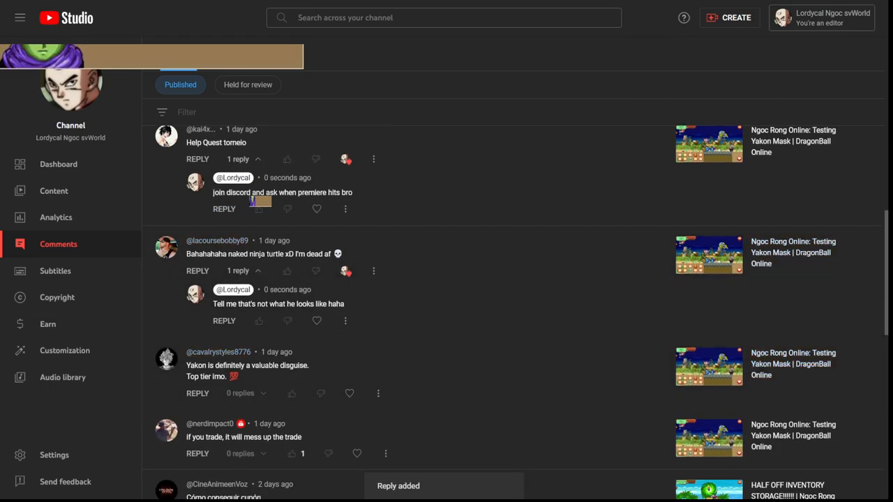
# - Post the reply "Ohhhhh I forgot about that" to the trade comment
pyautogui.scroll(-3)
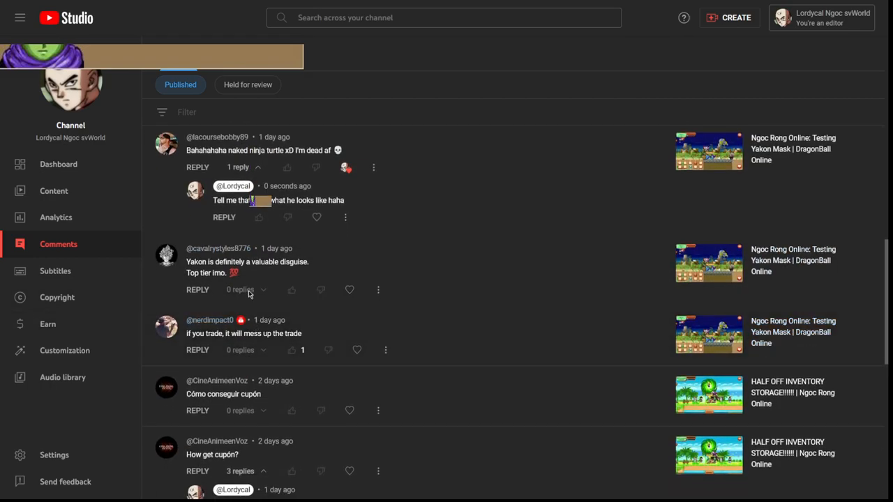
pyautogui.moveTo(226, 282)
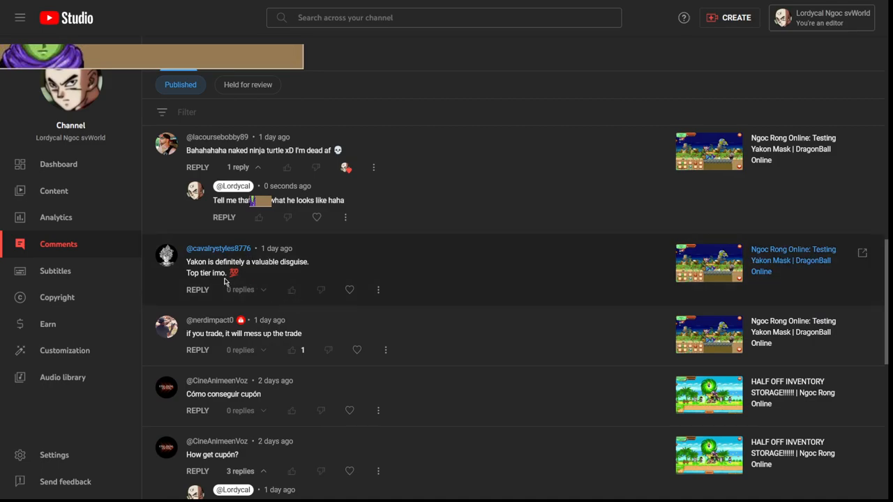
pyautogui.moveTo(201, 285)
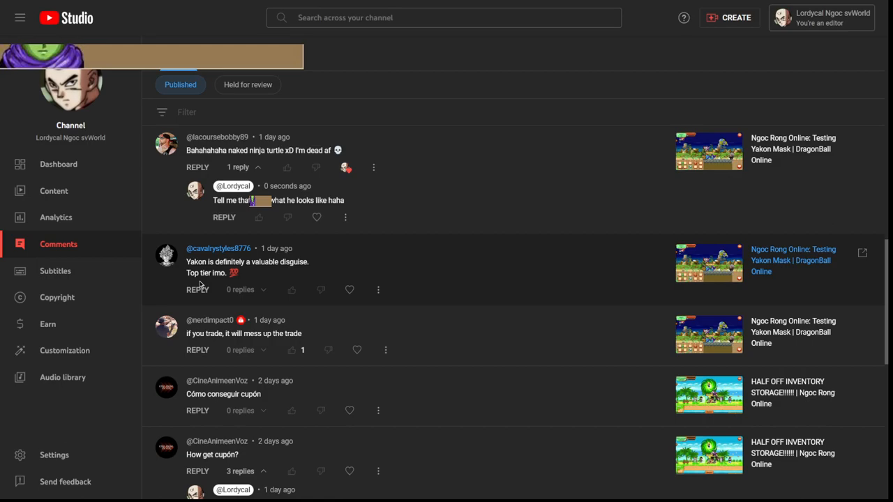
pyautogui.moveTo(282, 278)
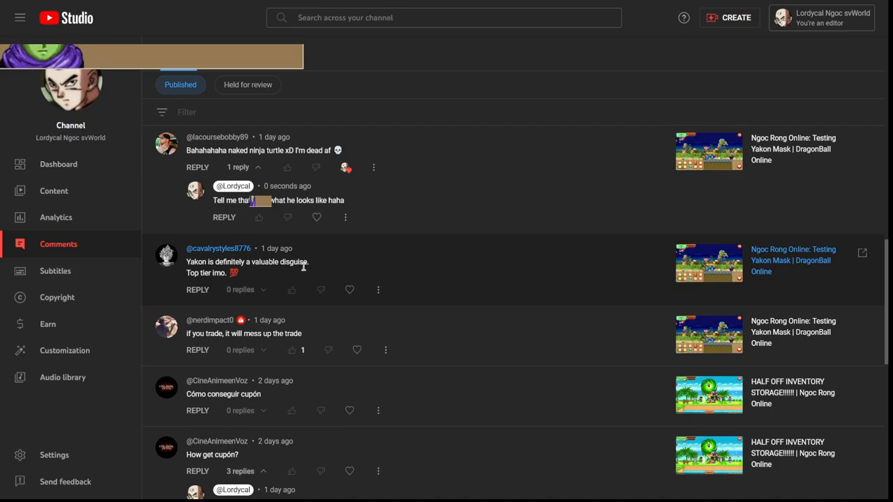
pyautogui.moveTo(349, 289)
pyautogui.write('Ohhhhh I forgot about that')
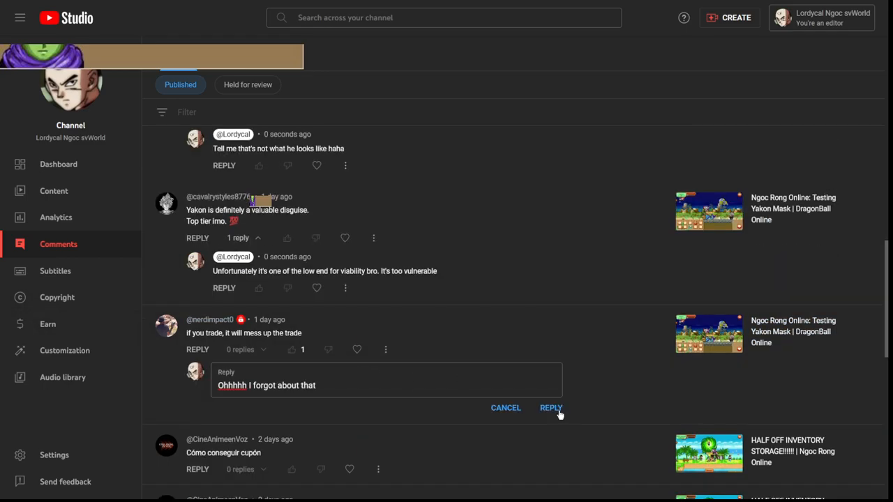
pyautogui.click(551, 408)
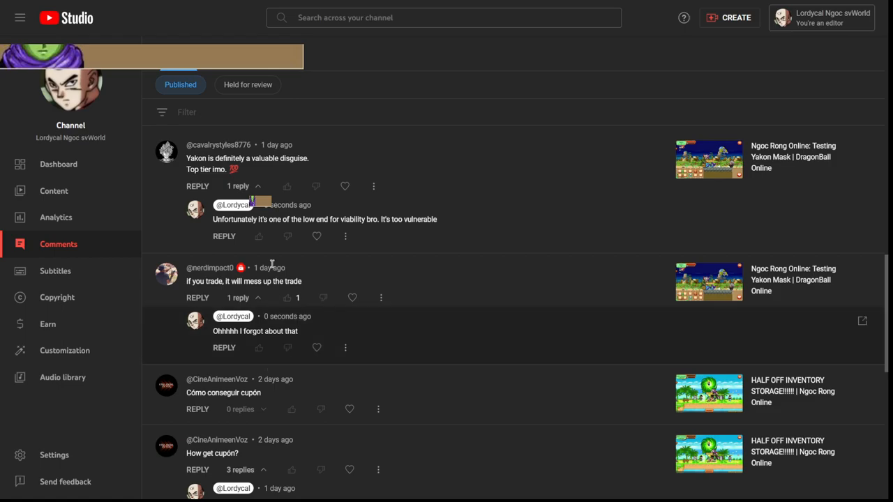
pyautogui.scroll(-3)
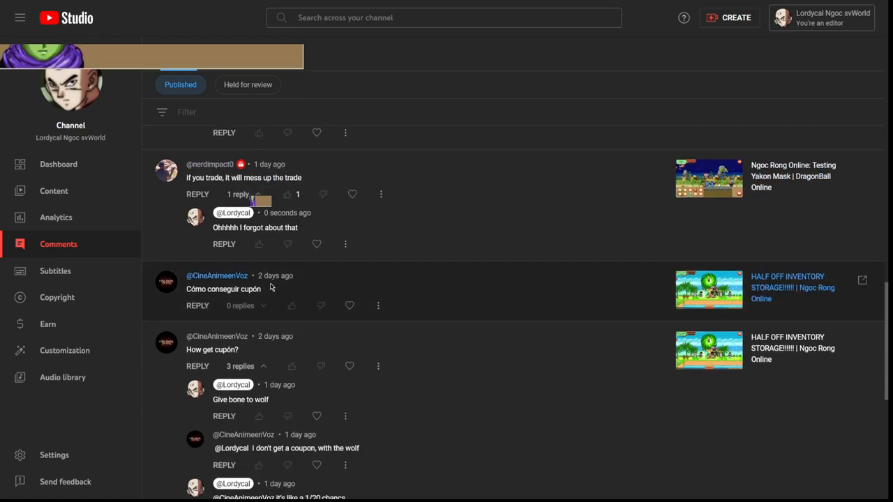
pyautogui.moveTo(272, 285)
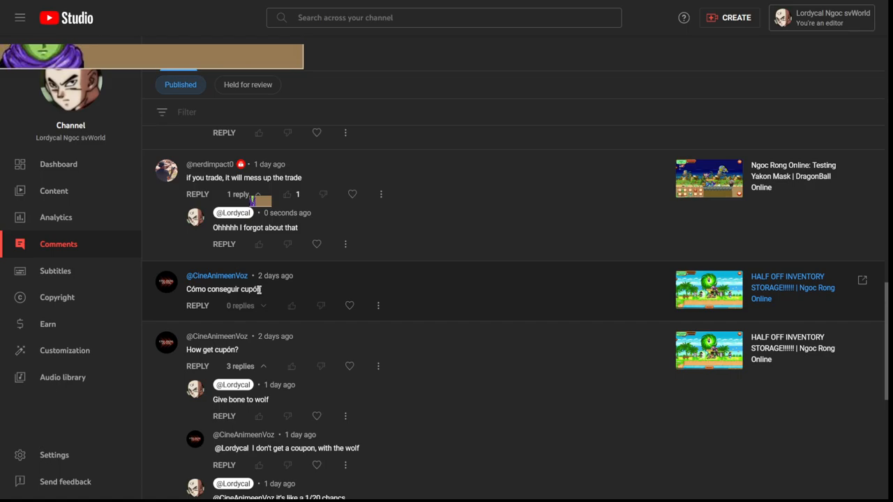
pyautogui.scroll(-3)
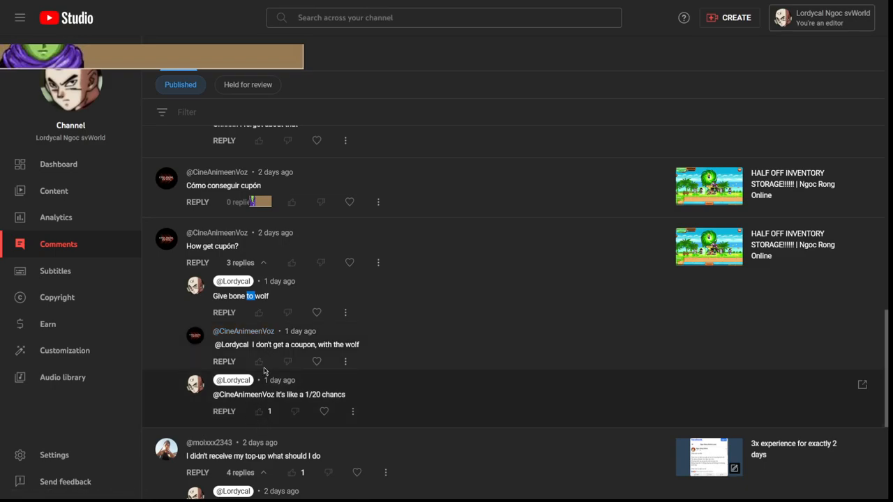
pyautogui.scroll(-3)
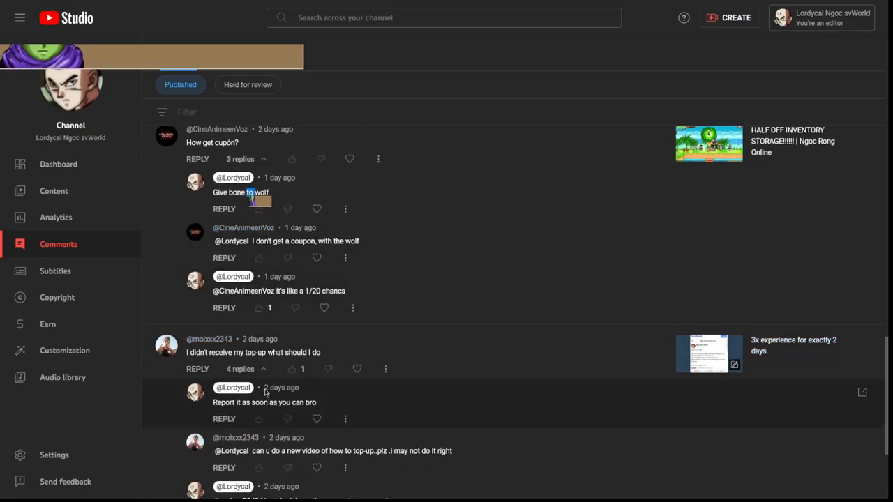
pyautogui.scroll(-3)
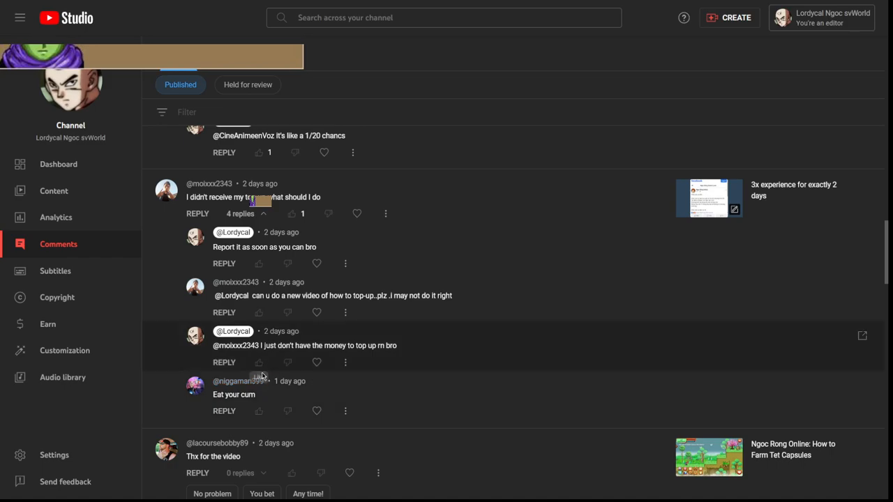
pyautogui.moveTo(132, 335)
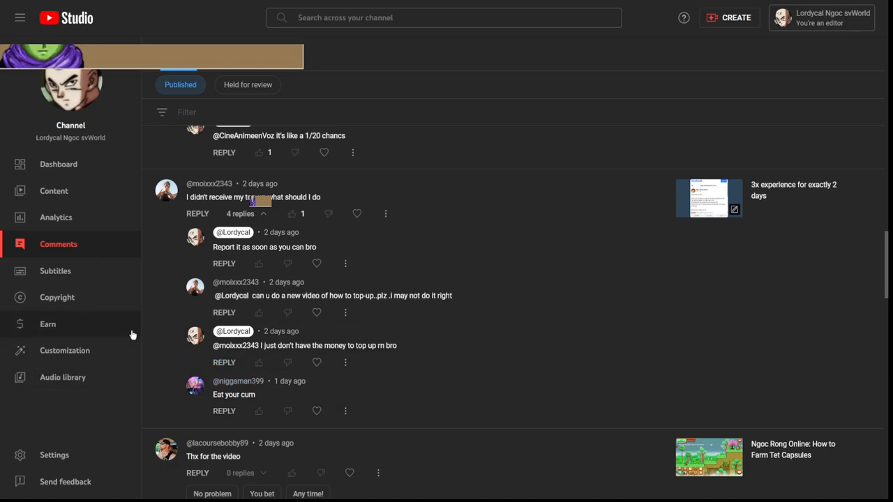
pyautogui.moveTo(254, 346)
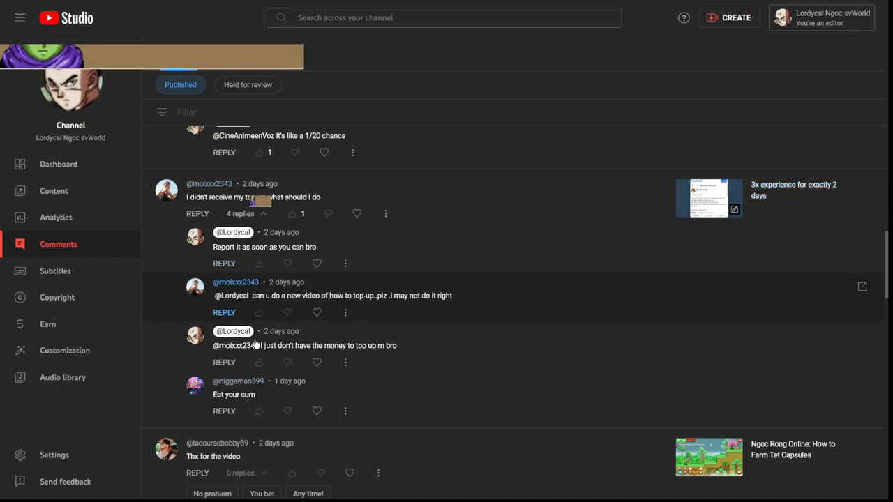
# - Hide the user who left the crude reply from the channel via its moderation menu
pyautogui.click(346, 410)
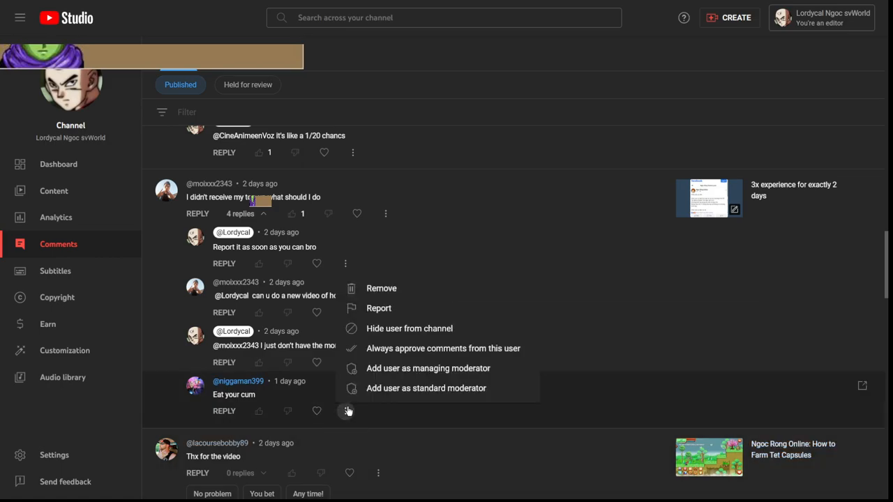
pyautogui.moveTo(411, 330)
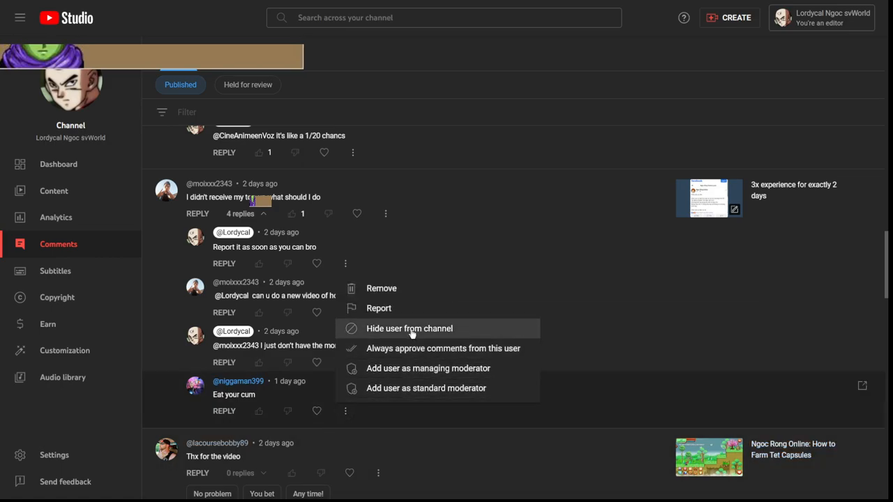
pyautogui.moveTo(379, 339)
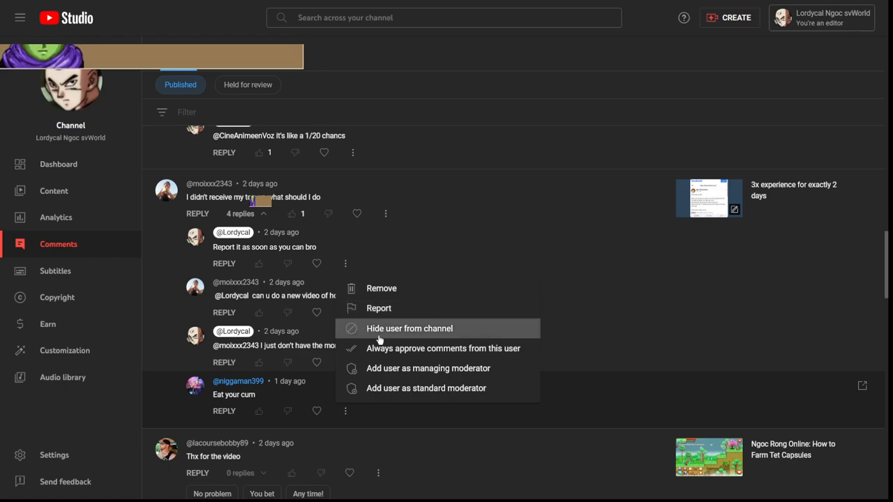
pyautogui.click(409, 330)
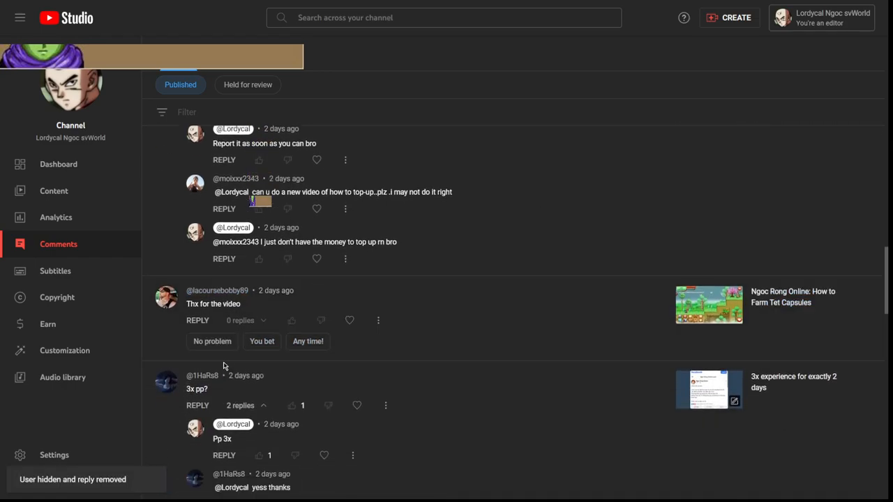
# - Reply "Of course brother" to the thanks comment
pyautogui.click(198, 319)
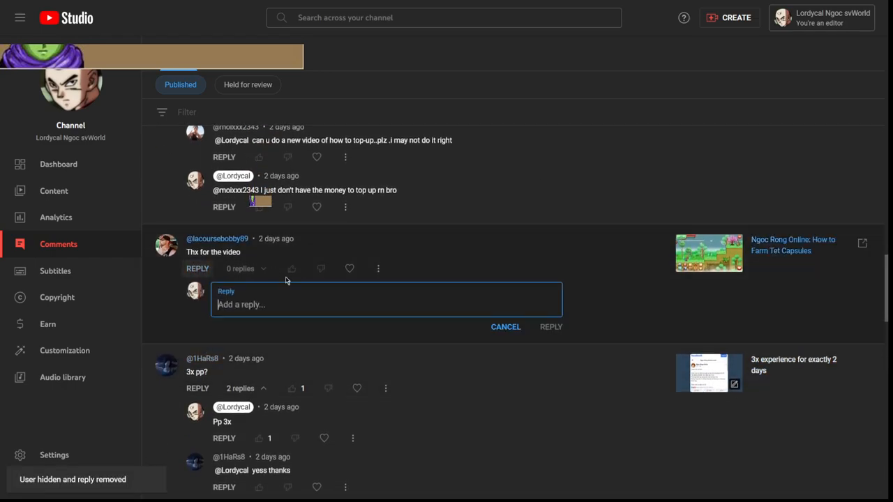
pyautogui.write('Of course')
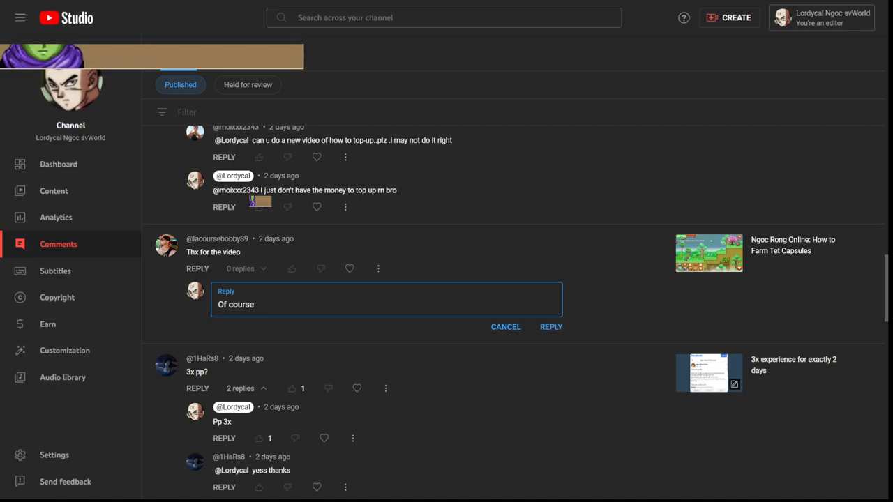
pyautogui.write('brother')
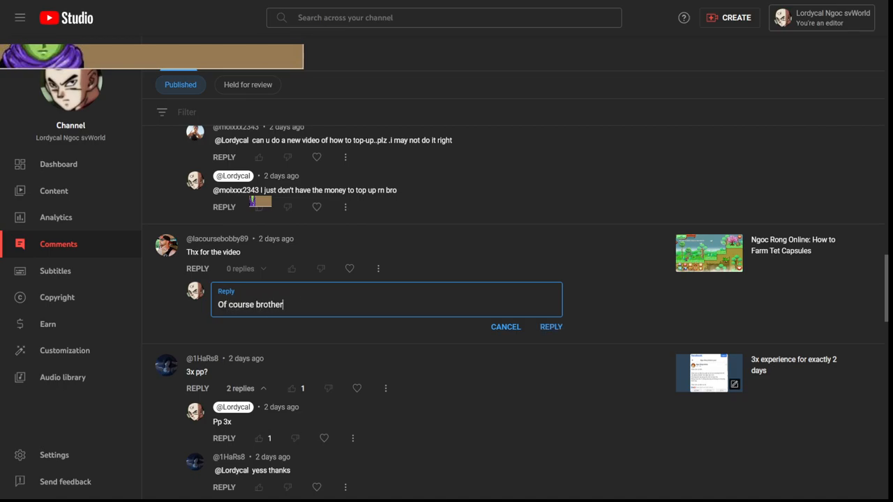
pyautogui.click(550, 326)
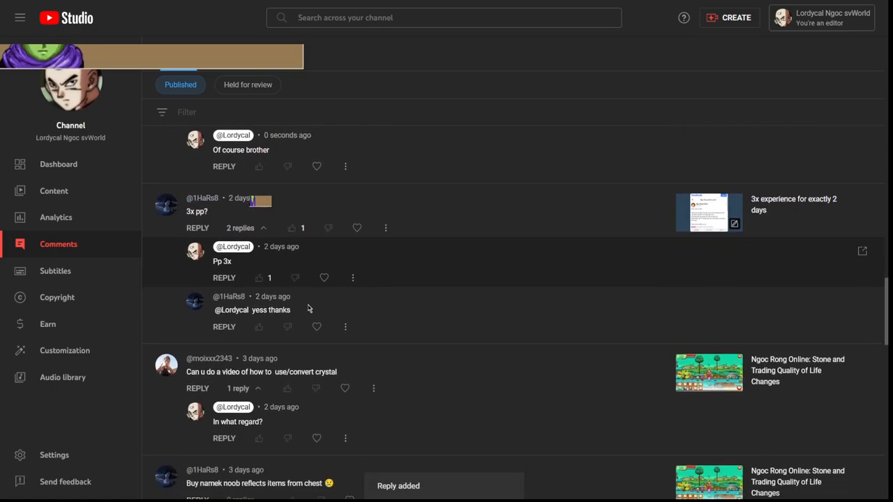
# - Scroll down the comments list toward the chest comment
pyautogui.scroll(-3)
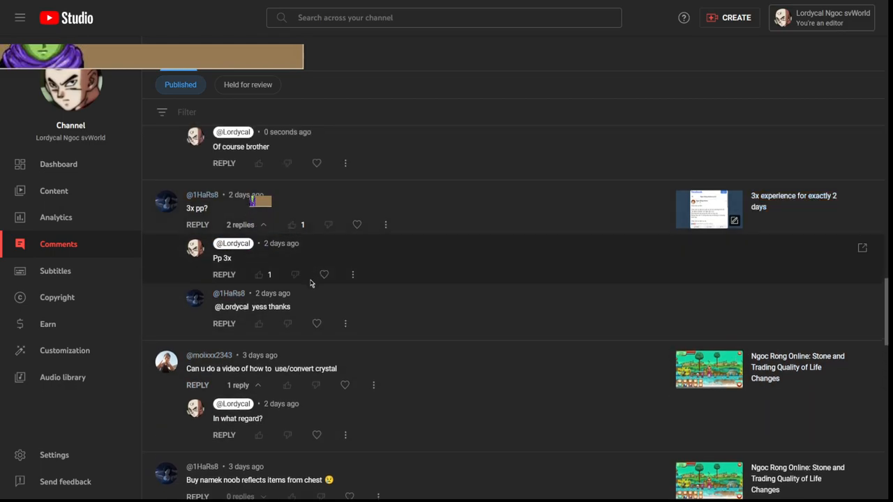
pyautogui.scroll(-3)
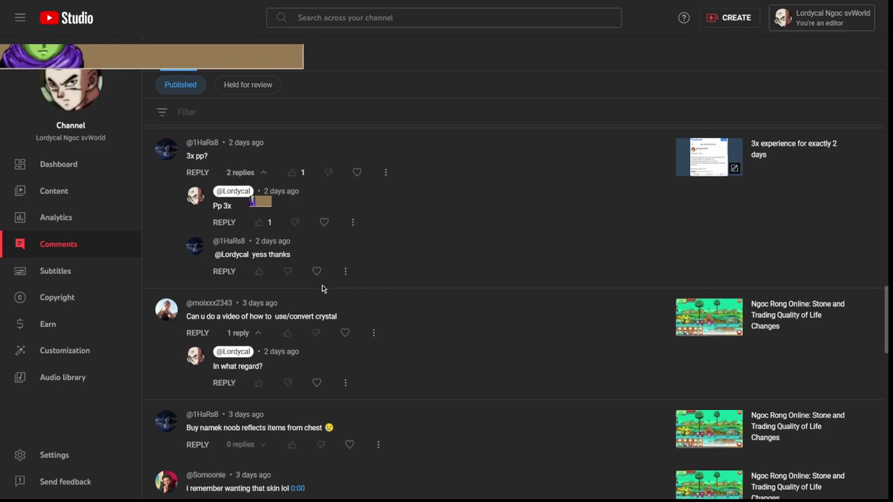
pyautogui.scroll(-3)
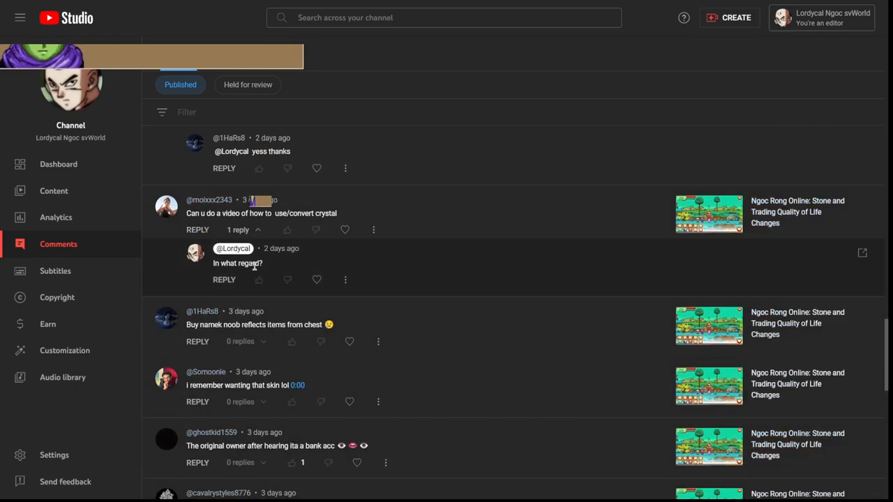
pyautogui.scroll(-3)
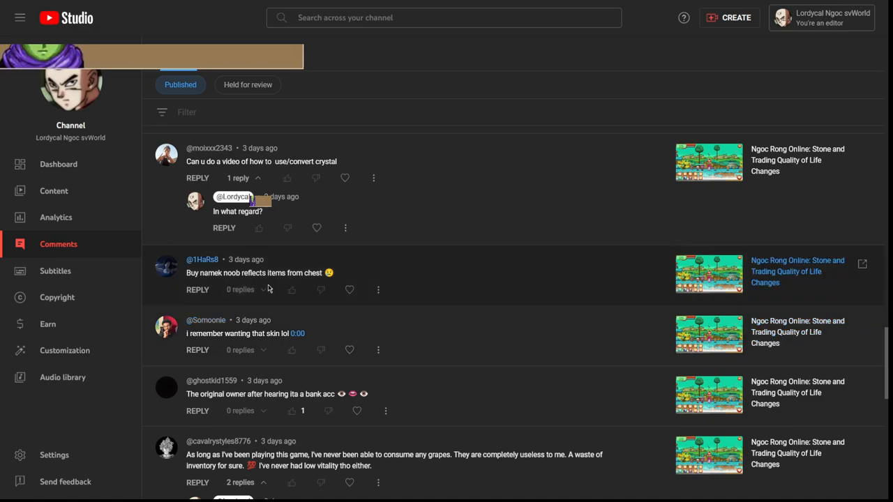
pyautogui.moveTo(756, 312)
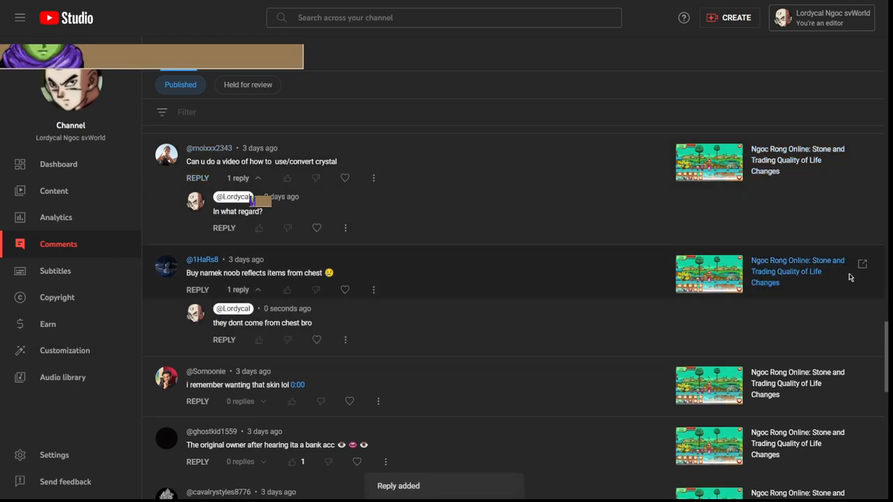
pyautogui.scroll(-3)
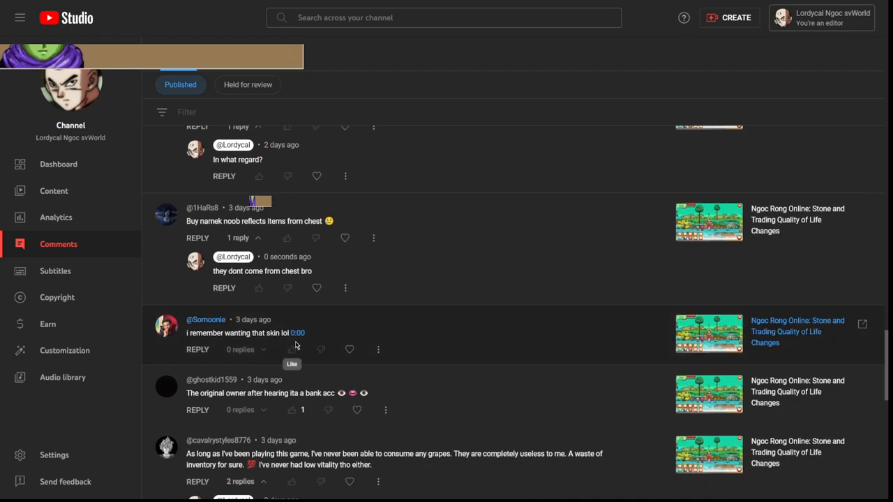
pyautogui.moveTo(346, 288)
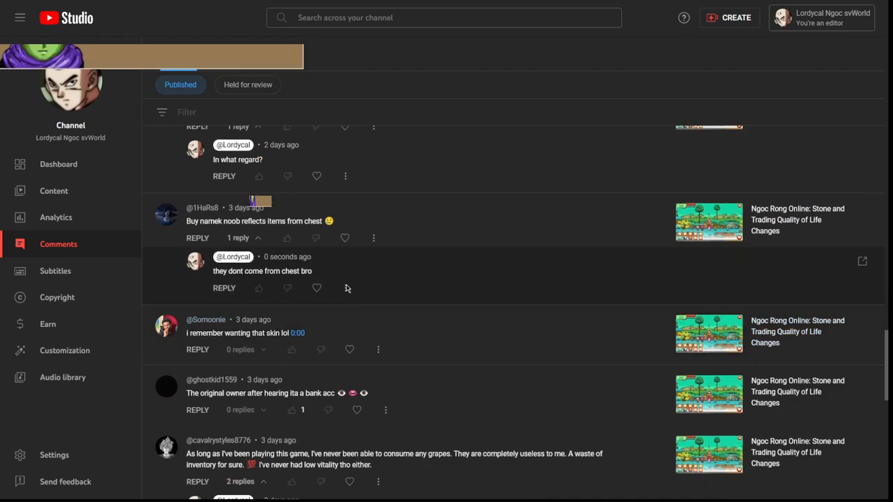
pyautogui.moveTo(387, 304)
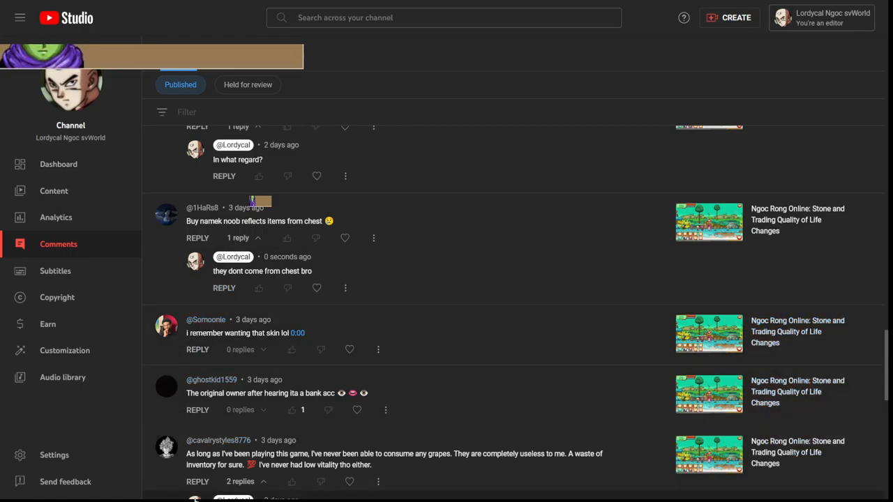
pyautogui.scroll(-3)
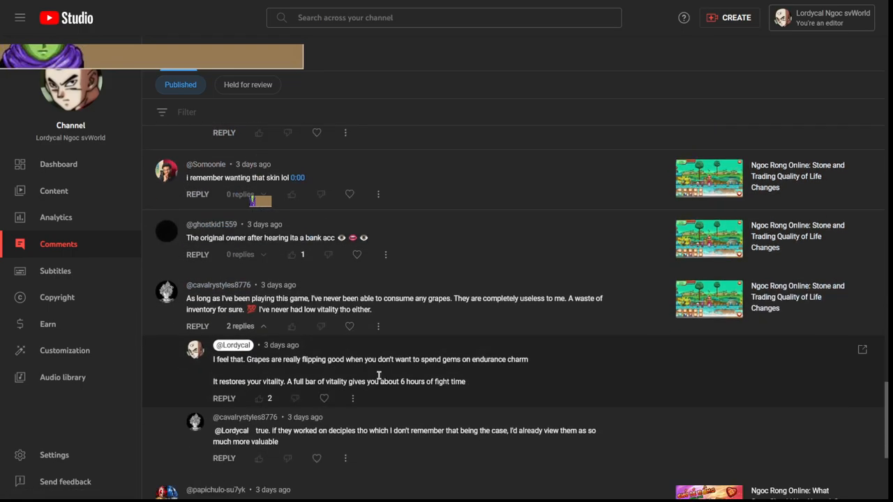
pyautogui.scroll(-3)
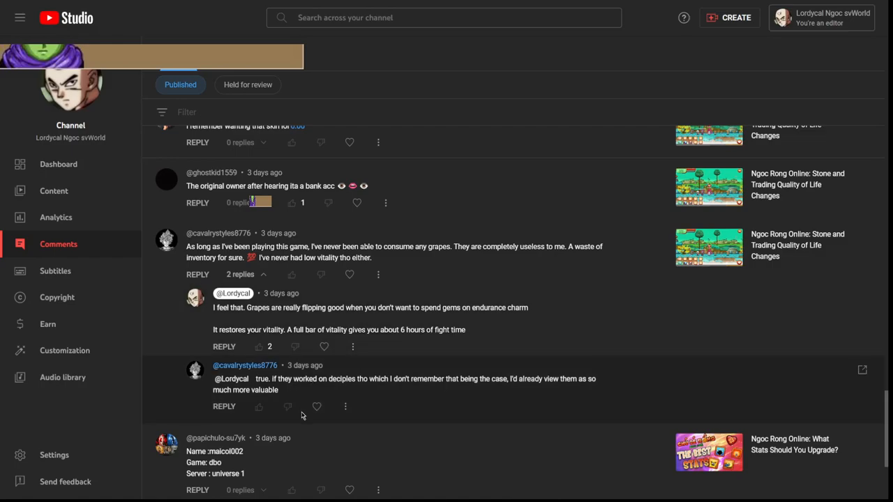
pyautogui.moveTo(422, 214)
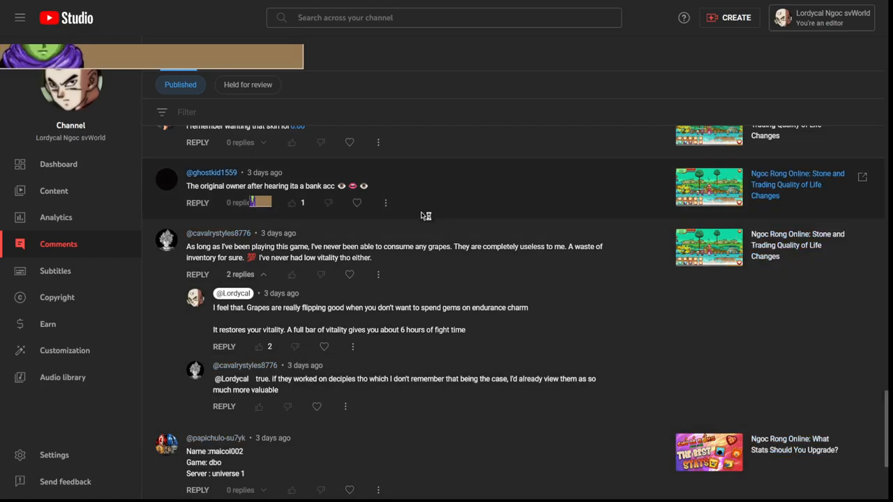
pyautogui.moveTo(473, 320)
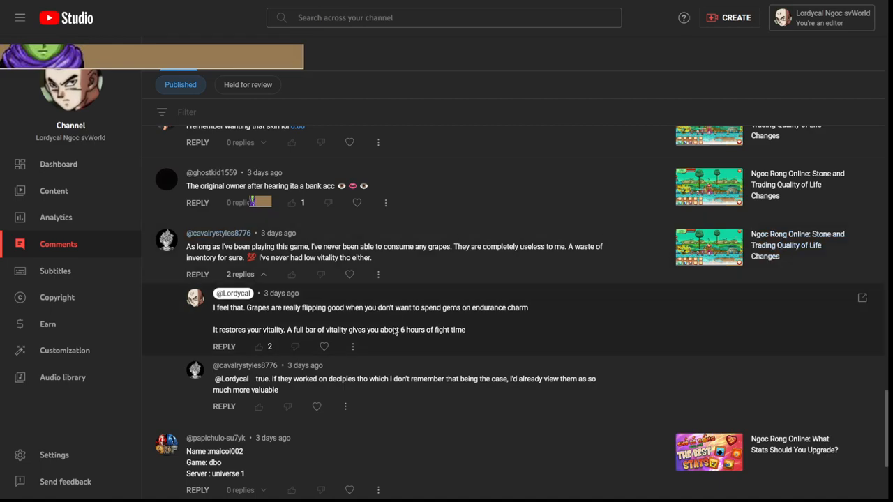
pyautogui.scroll(-3)
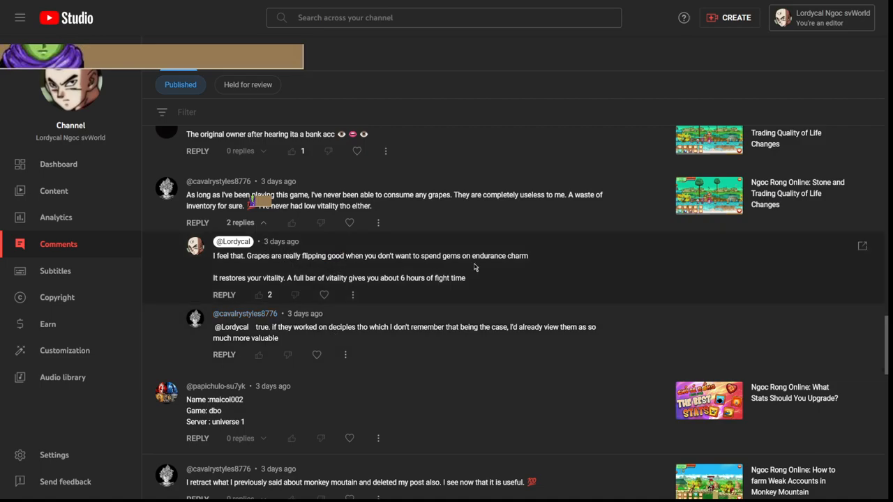
pyautogui.moveTo(443, 257)
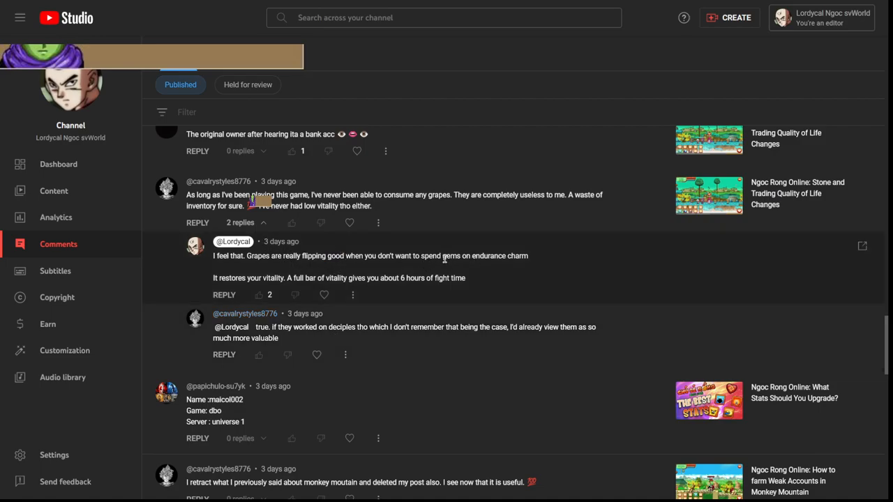
pyautogui.scroll(-3)
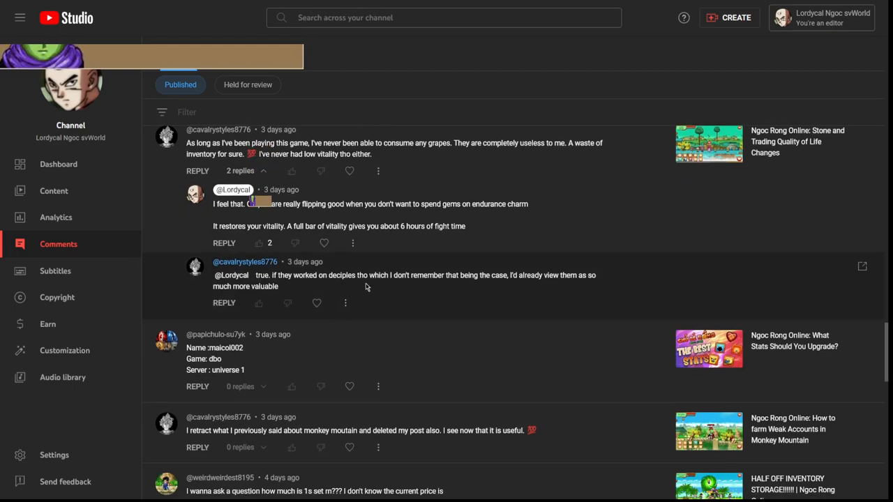
pyautogui.moveTo(382, 287)
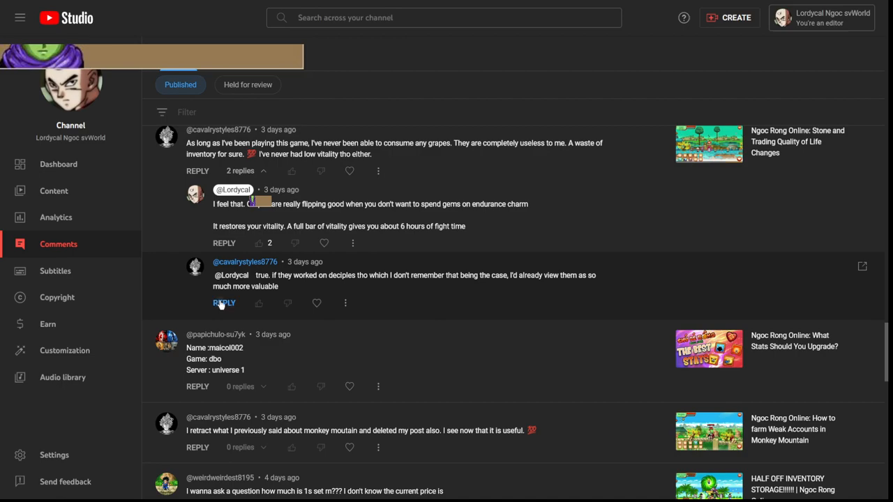
# - Post the reply "they do not work on them" on the vitality thread
pyautogui.write('they do not')
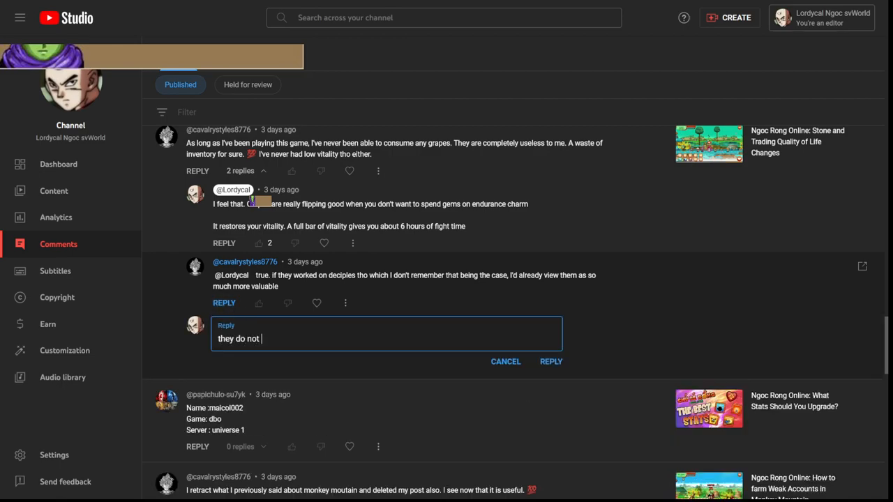
pyautogui.write('work on them')
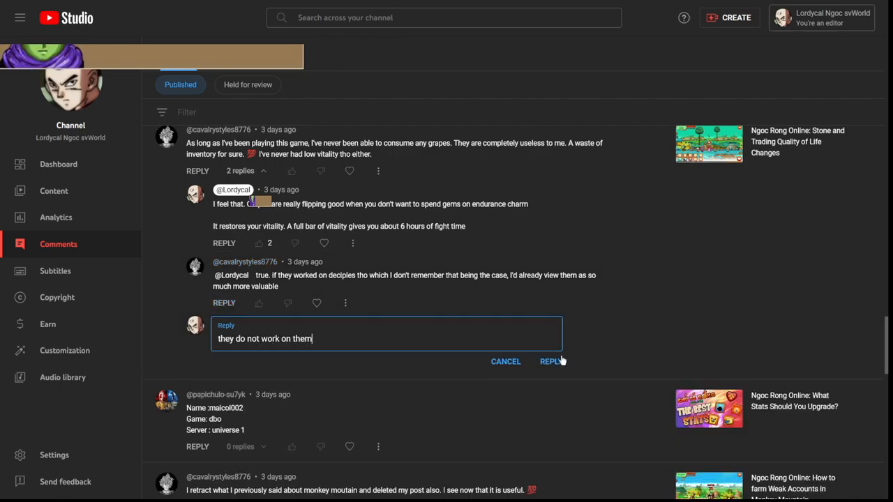
pyautogui.click(548, 361)
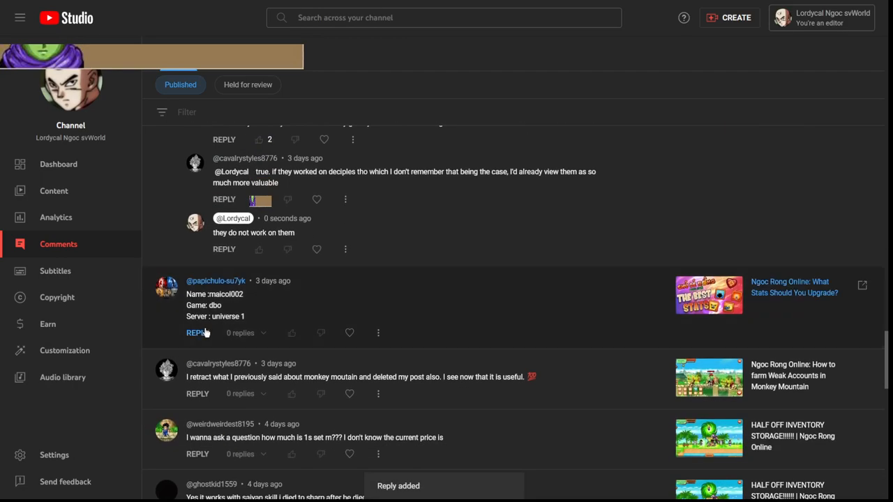
# - Reply "not active" to the server-info comment
pyautogui.click(197, 332)
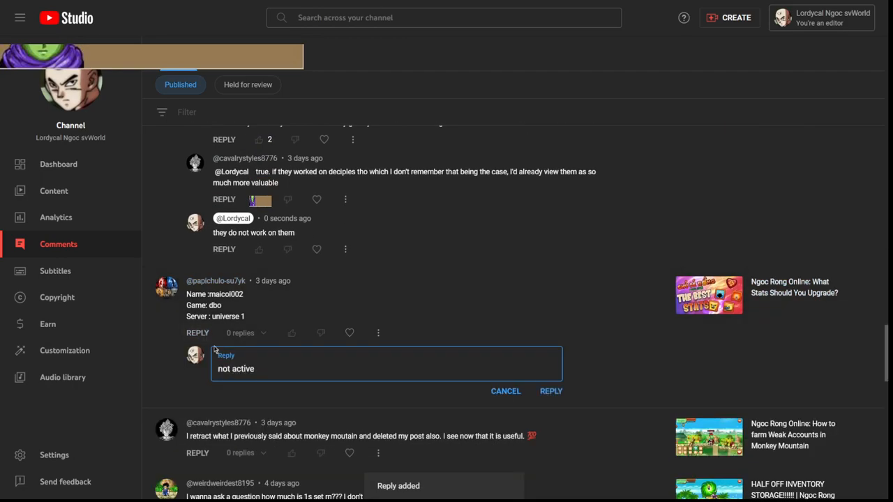
pyautogui.click(551, 390)
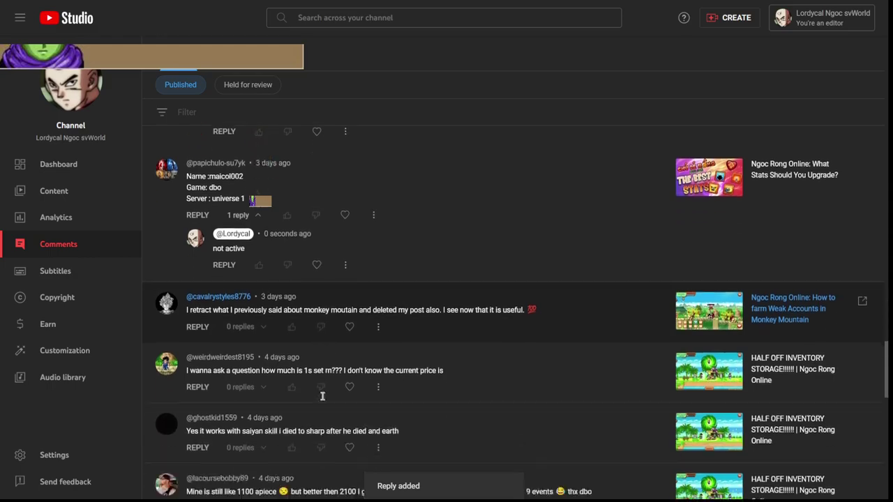
pyautogui.scroll(-3)
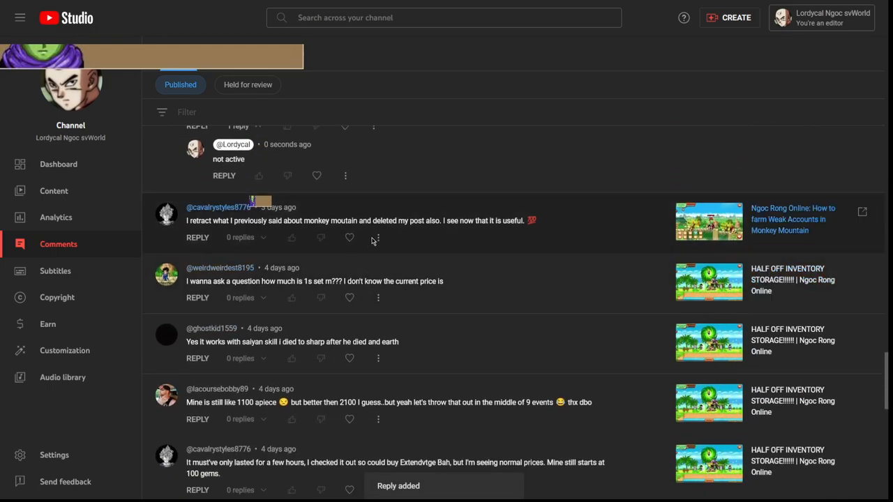
pyautogui.moveTo(486, 240)
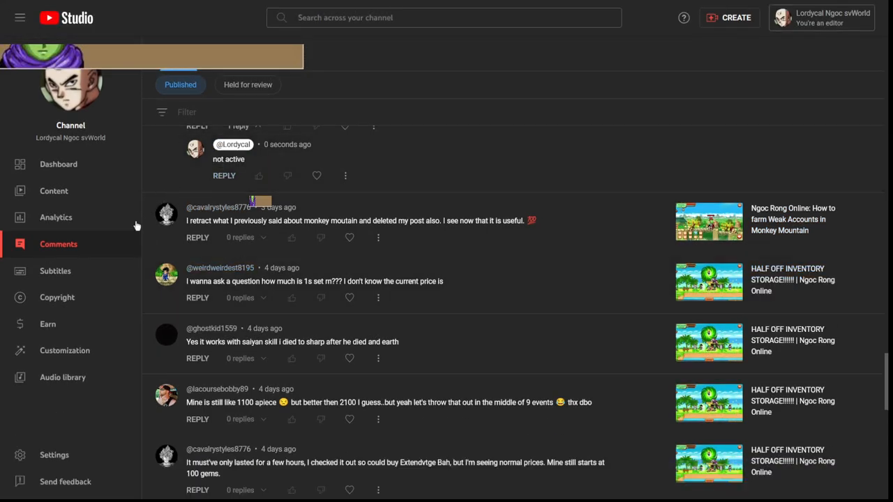
pyautogui.moveTo(123, 221)
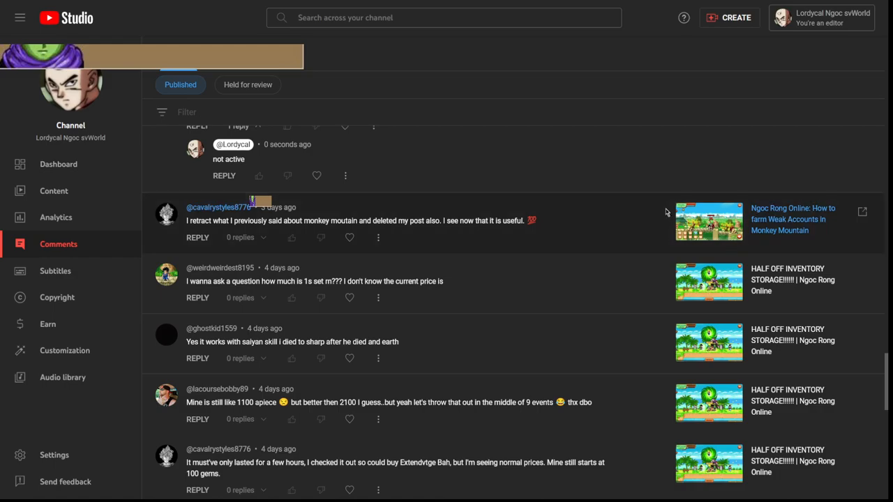
pyautogui.moveTo(821, 43)
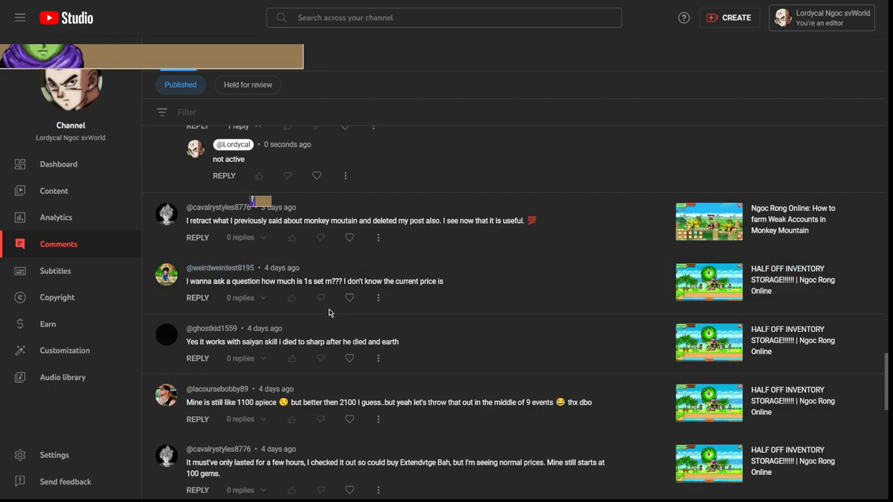
# - Reply to the price question with "anywhere from 1b-2b I think"
pyautogui.click(198, 298)
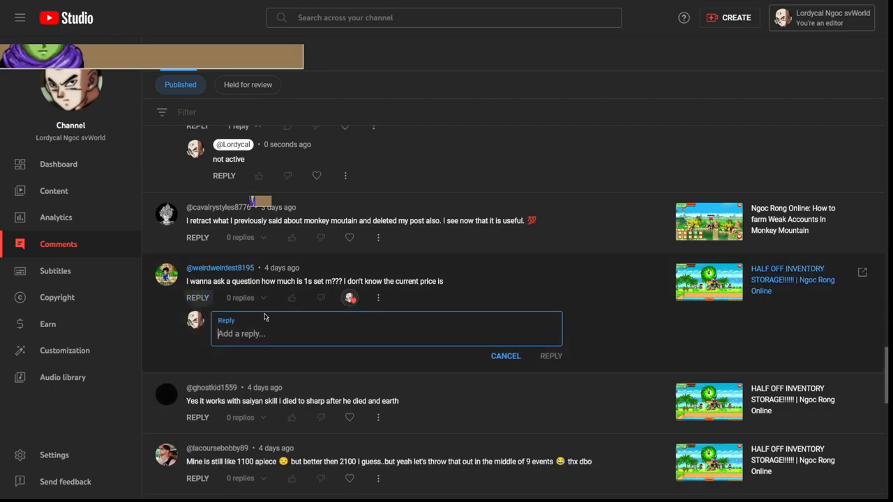
pyautogui.write('anywhere from')
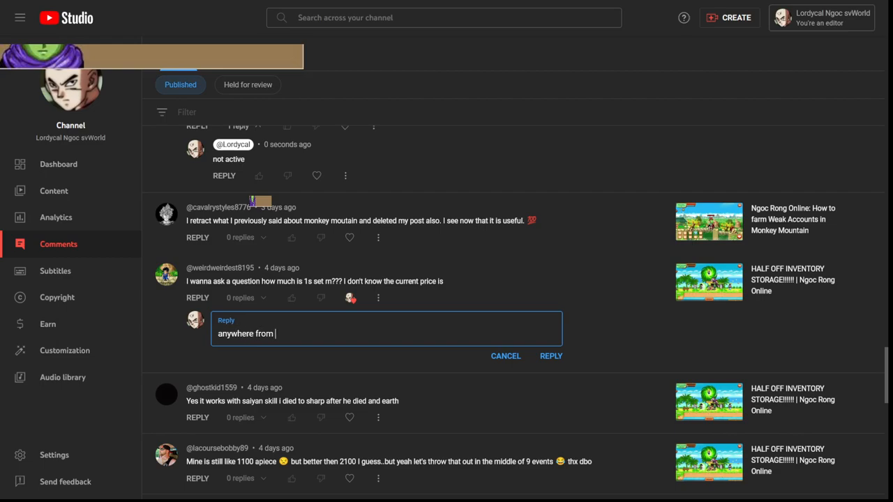
pyautogui.write('1b-')
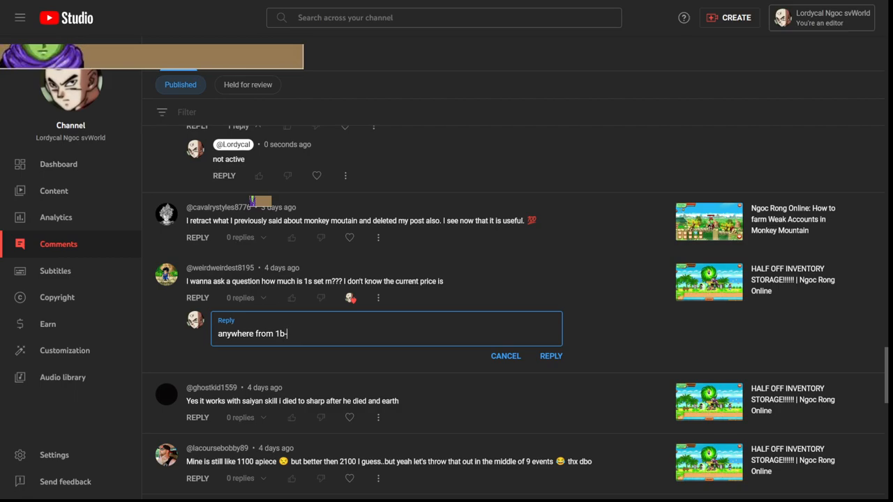
pyautogui.write('2b I thi')
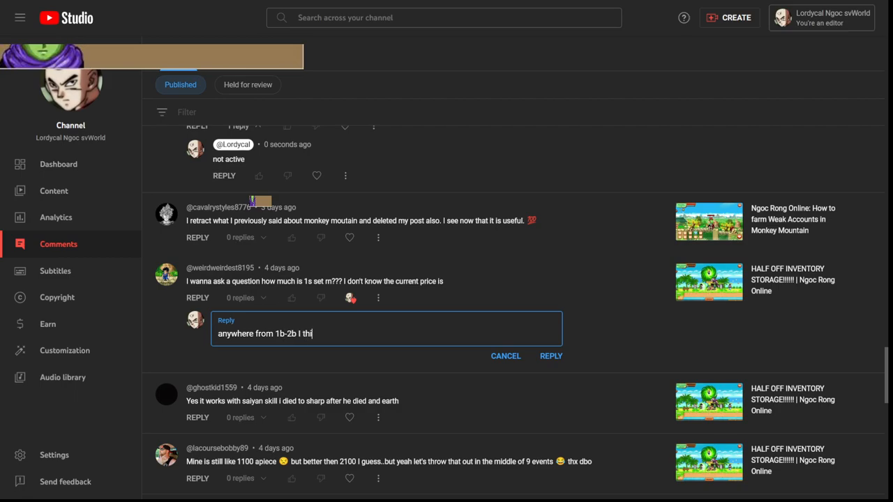
pyautogui.click(551, 356)
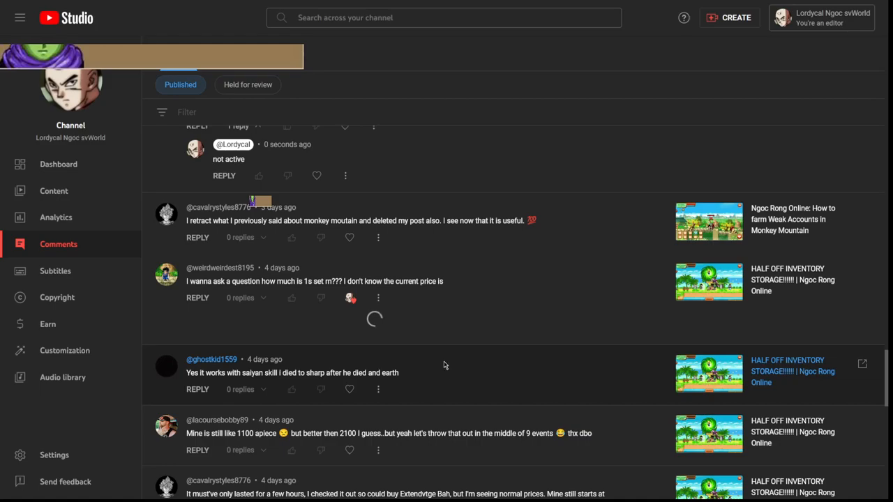
# - Post the "nice" reply and the "Wild. Do you store everything at that point?" reply
pyautogui.scroll(-3)
pyautogui.write('nice')
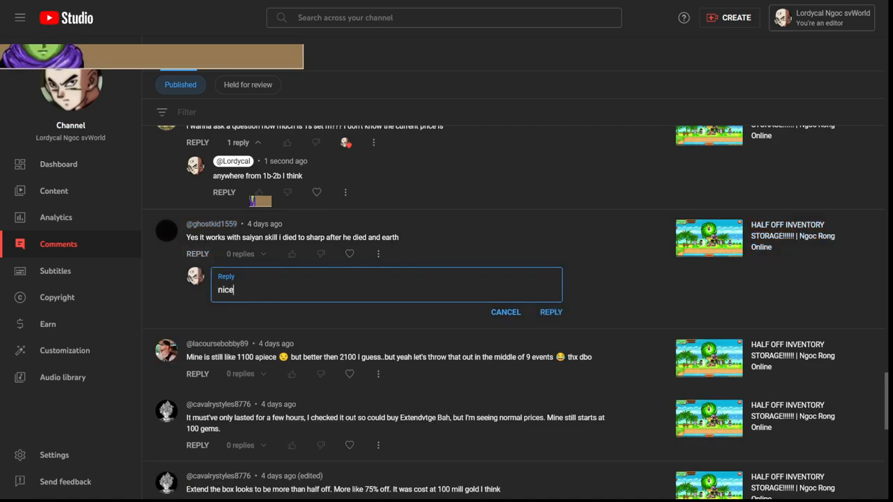
pyautogui.click(549, 312)
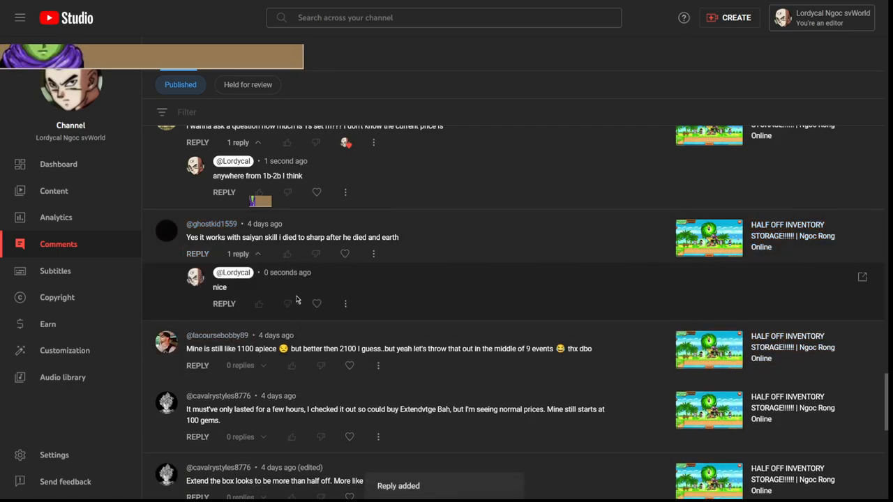
pyautogui.scroll(-3)
pyautogui.write('Wild. Do you store everything at that point?')
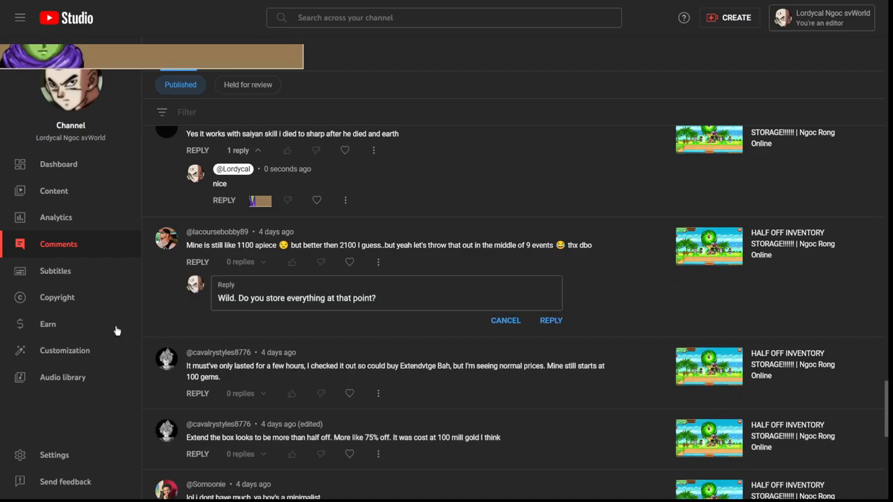
pyautogui.click(549, 319)
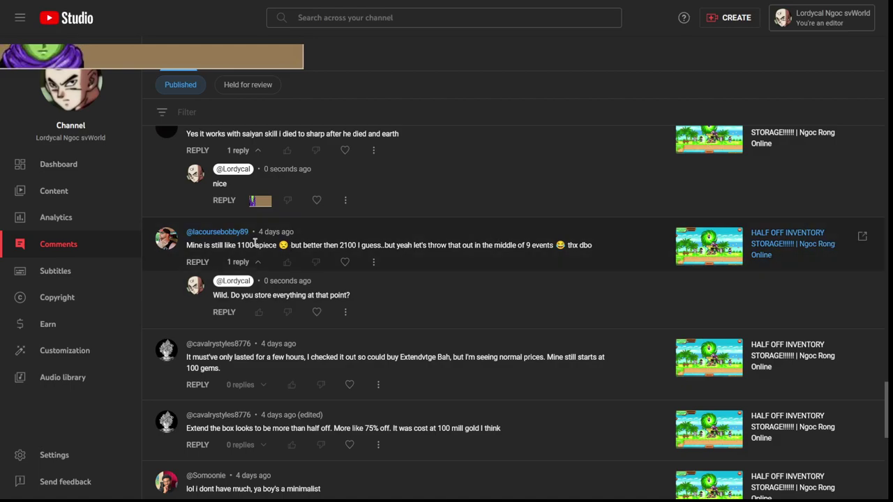
# - Reply "I think it's still going on bro" to the comment about still seeing normal prices
pyautogui.scroll(-3)
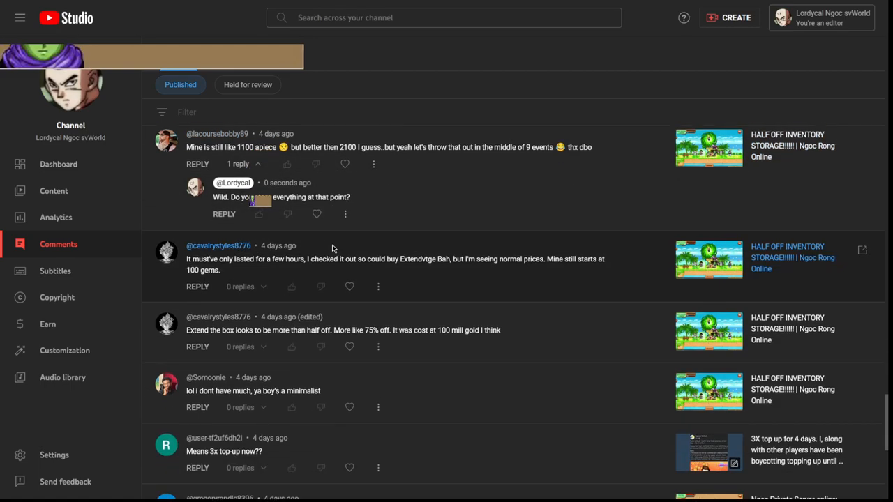
pyautogui.scroll(-3)
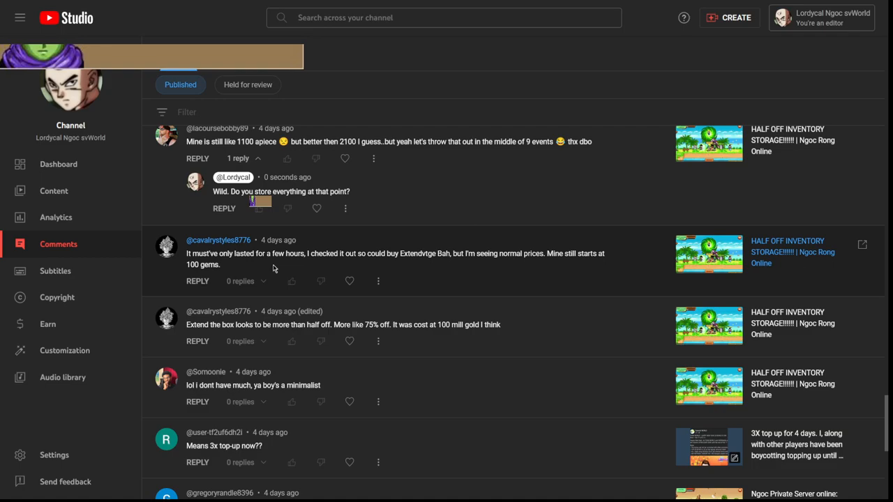
pyautogui.moveTo(344, 247)
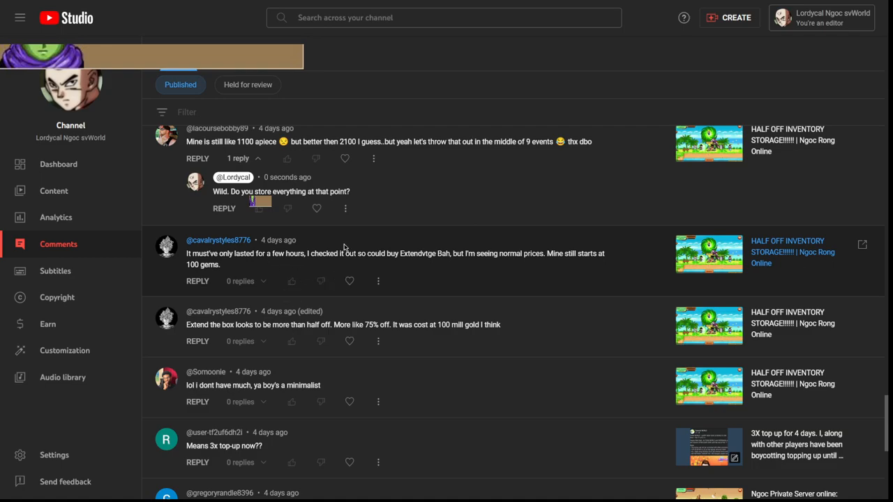
pyautogui.scroll(-3)
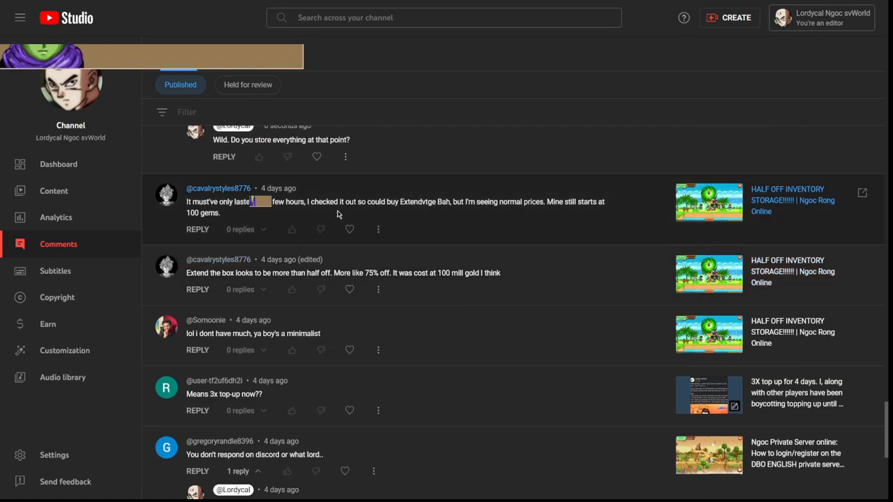
pyautogui.moveTo(438, 206)
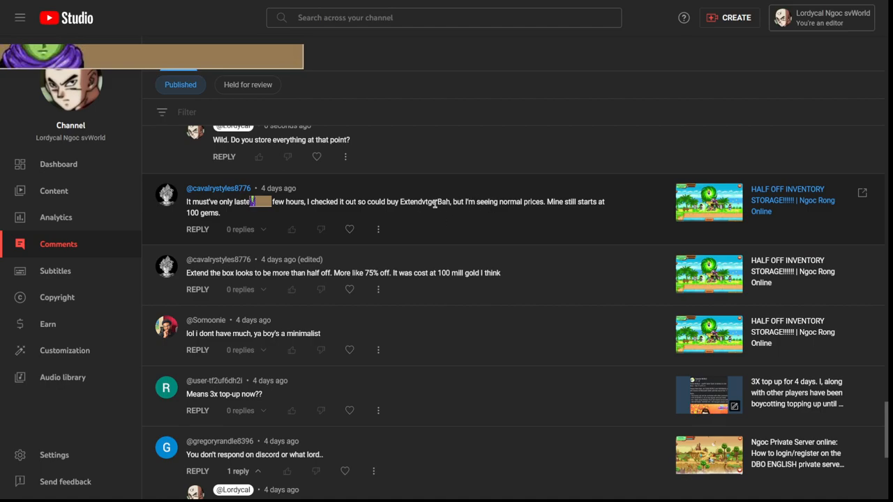
pyautogui.click(198, 229)
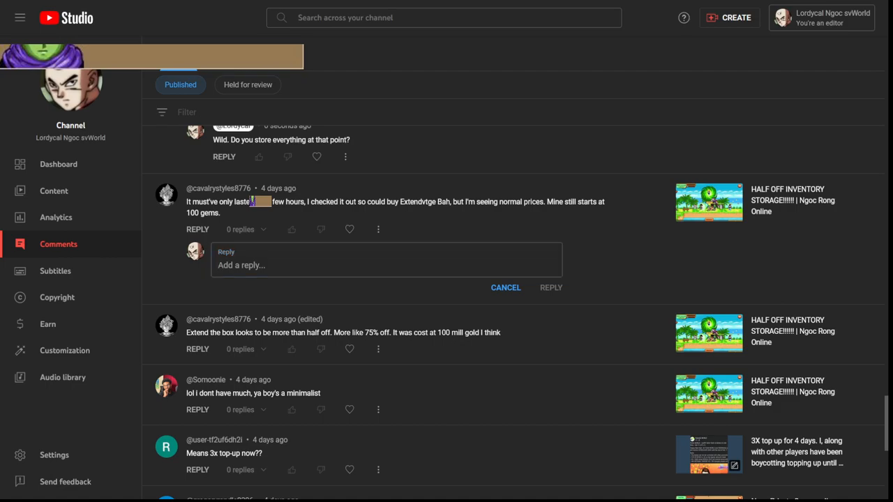
pyautogui.click(551, 287)
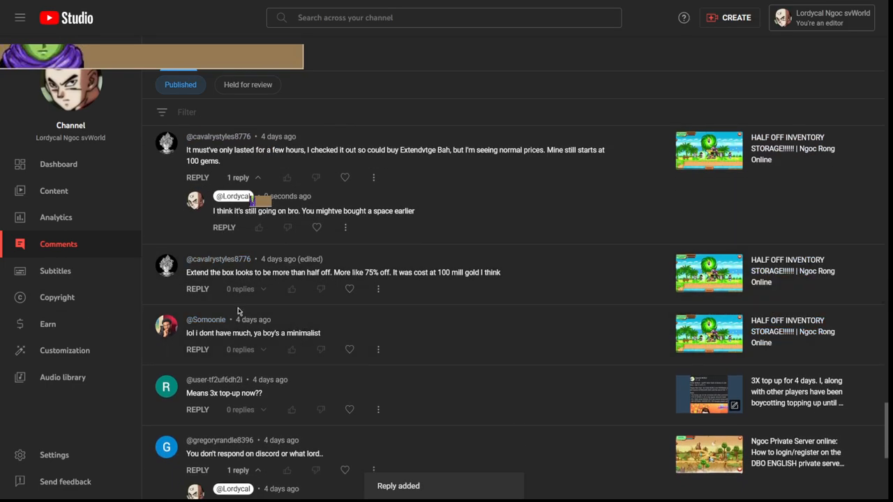
pyautogui.moveTo(381, 315)
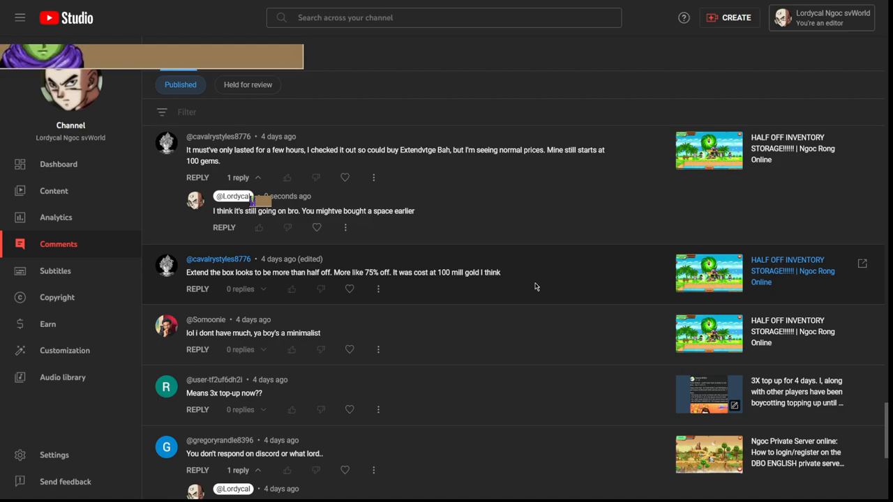
pyautogui.moveTo(533, 286)
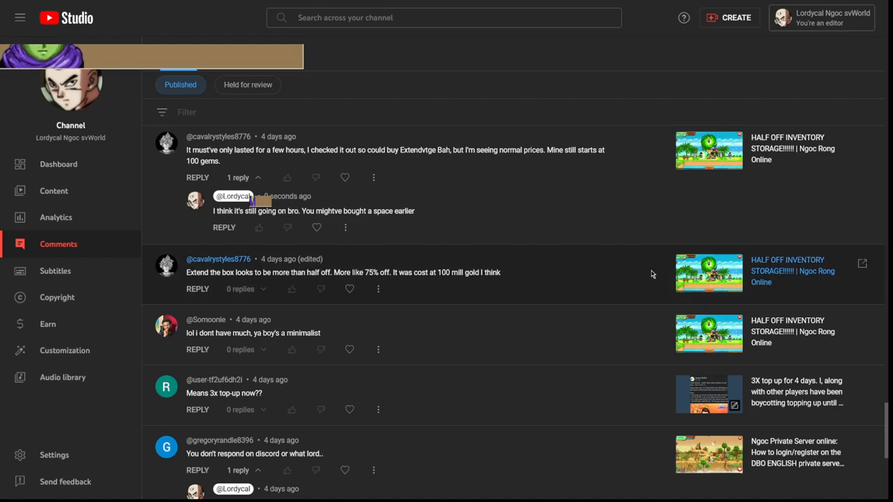
# - Scroll down through the comment list after the minimalist inventory reply
pyautogui.scroll(-3)
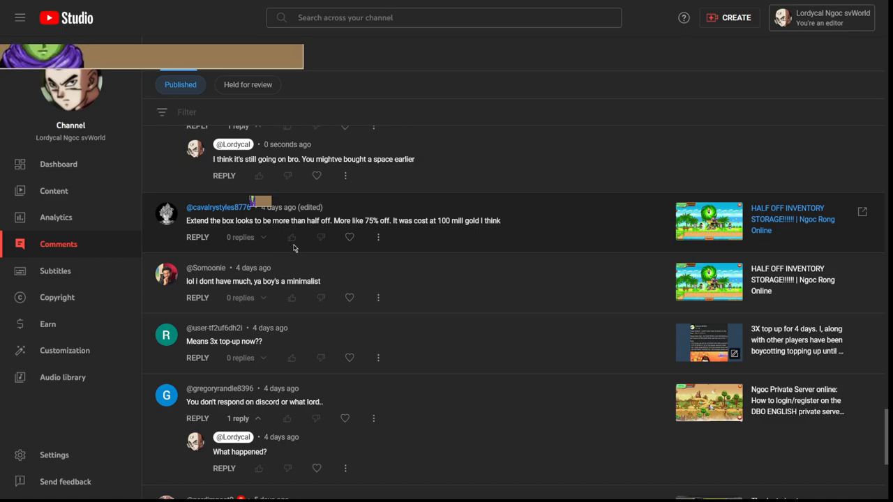
pyautogui.moveTo(357, 279)
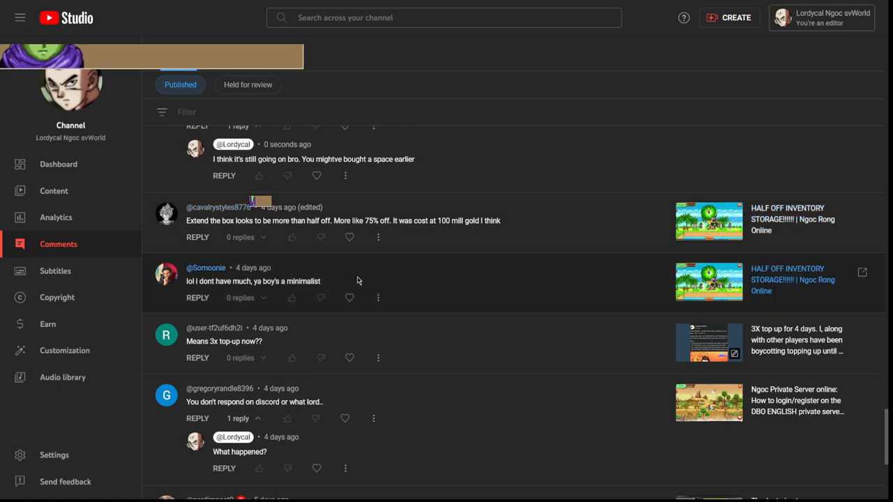
pyautogui.moveTo(346, 314)
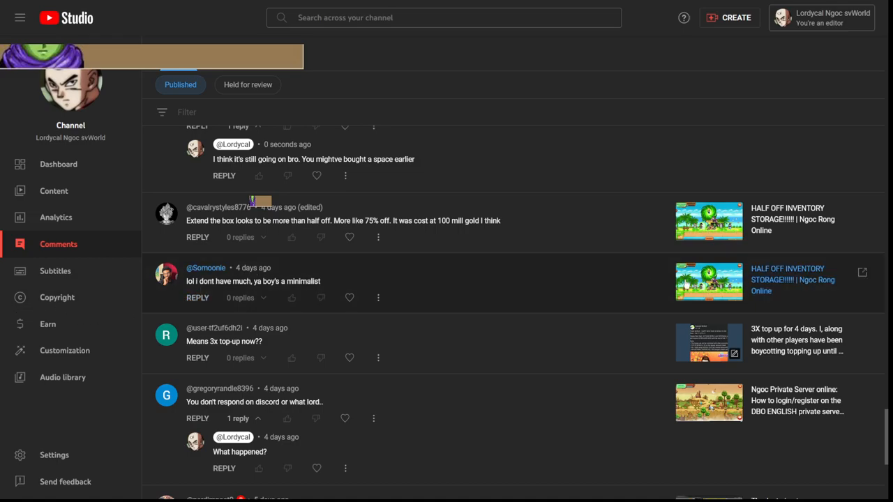
pyautogui.moveTo(48, 324)
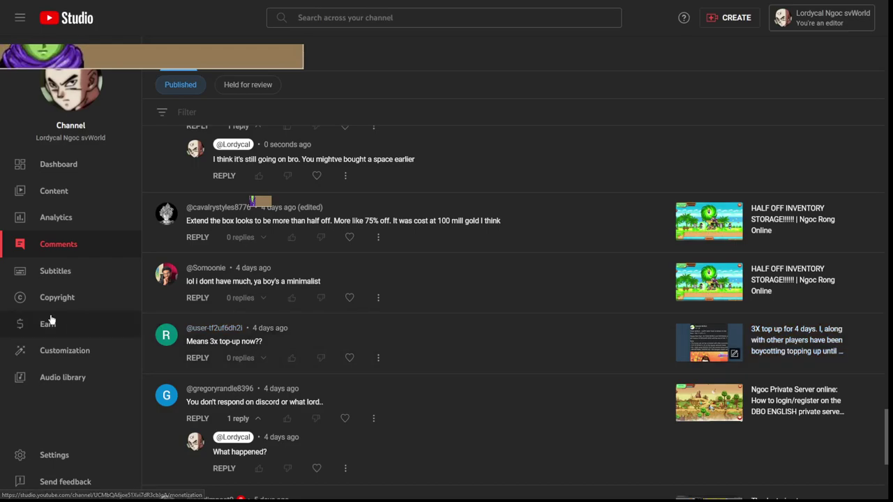
pyautogui.moveTo(368, 288)
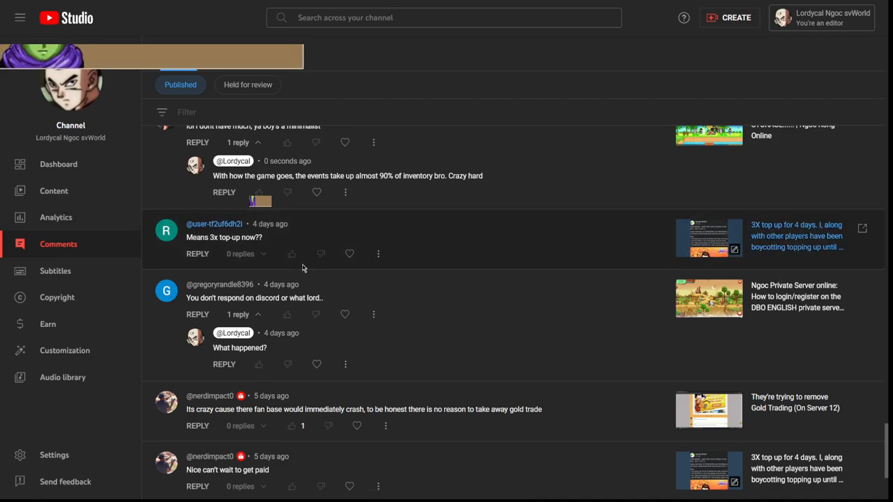
pyautogui.scroll(-3)
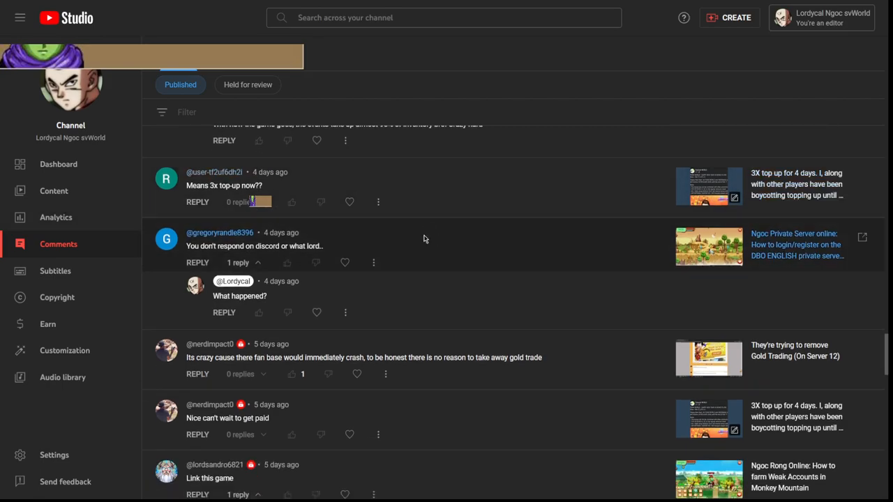
pyautogui.scroll(-3)
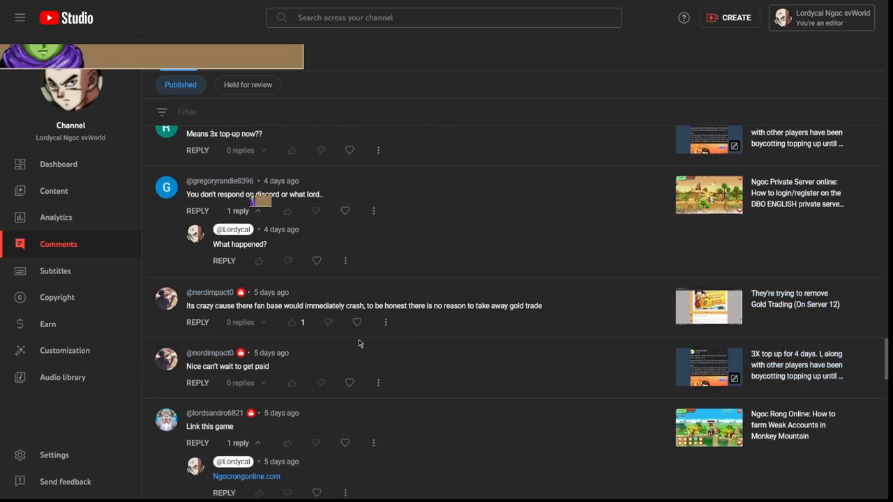
pyautogui.scroll(-3)
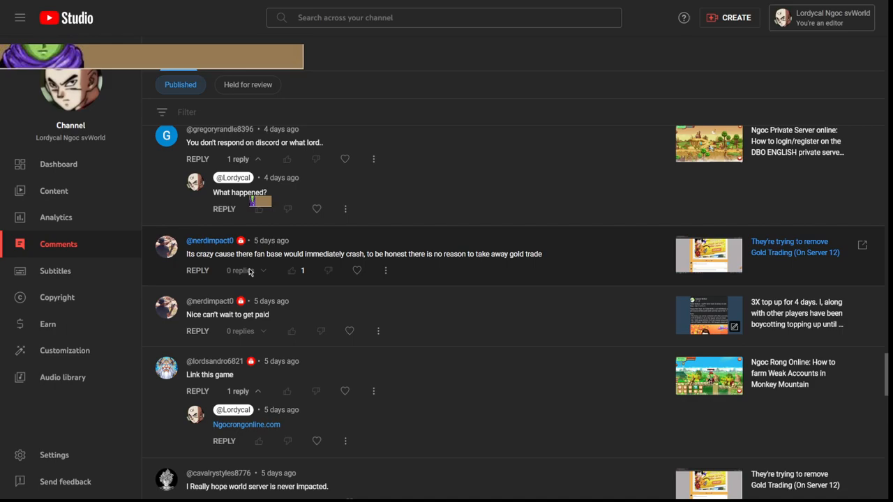
pyautogui.scroll(-3)
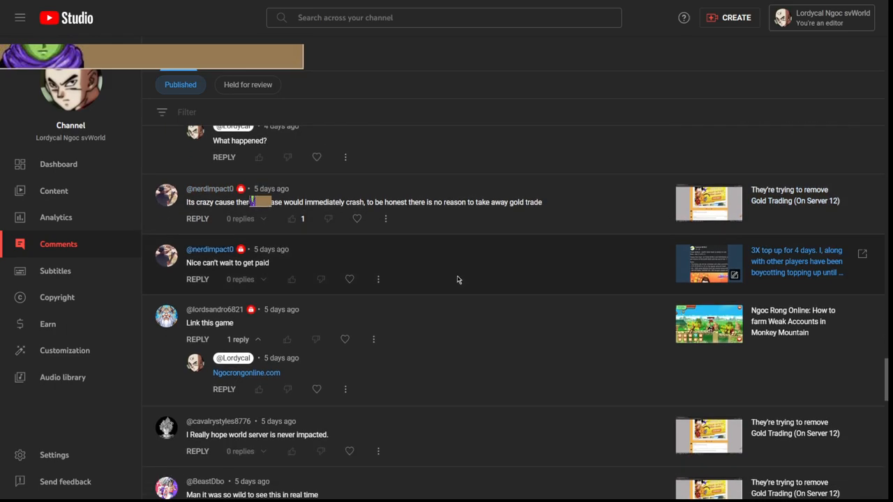
pyautogui.moveTo(312, 212)
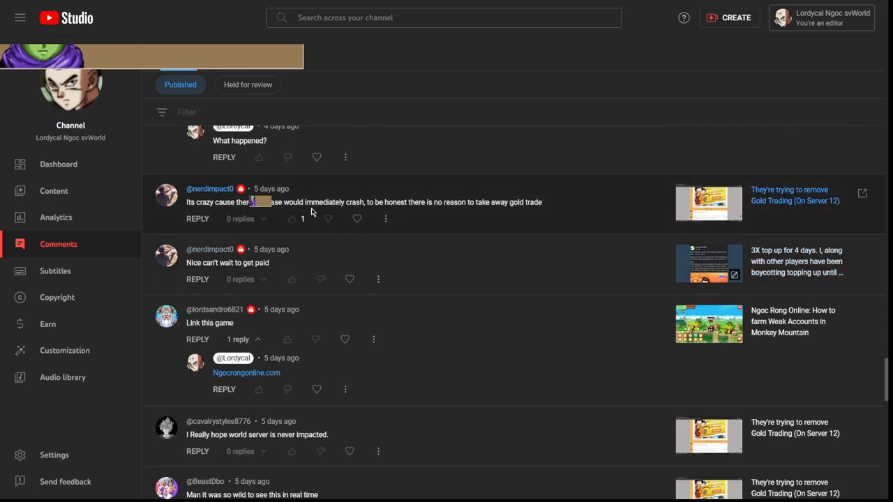
pyautogui.moveTo(304, 274)
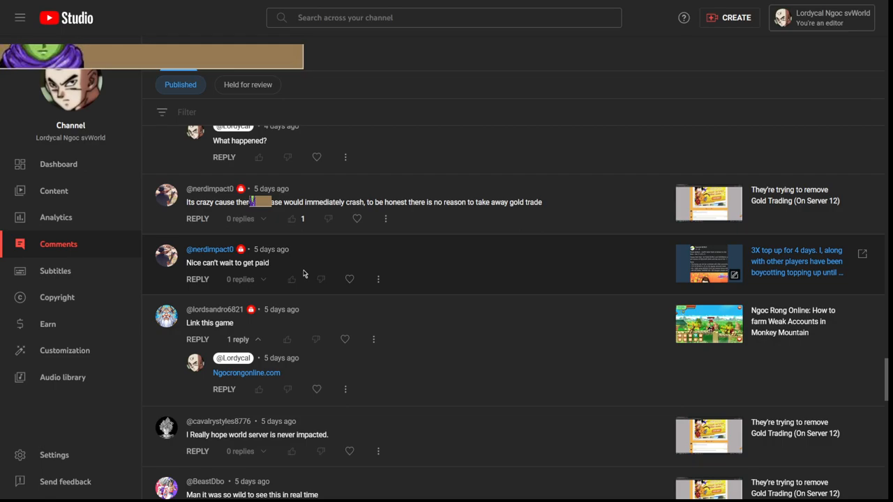
pyautogui.scroll(-3)
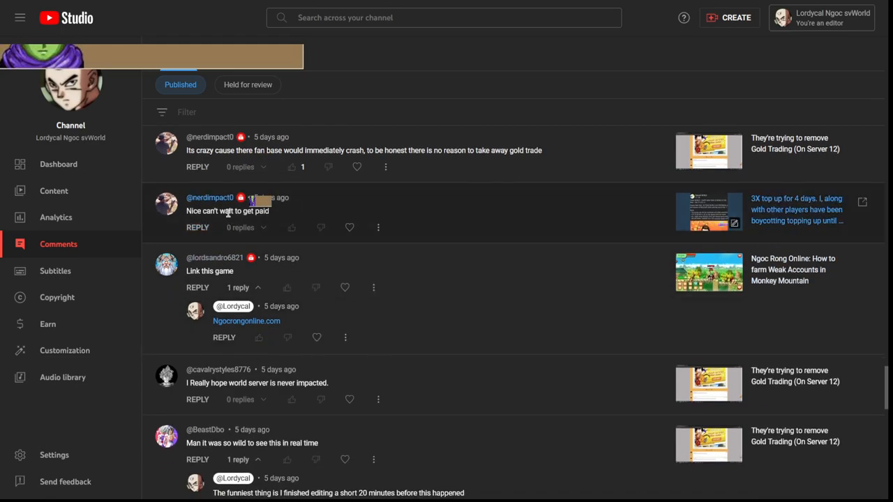
pyautogui.moveTo(45, 251)
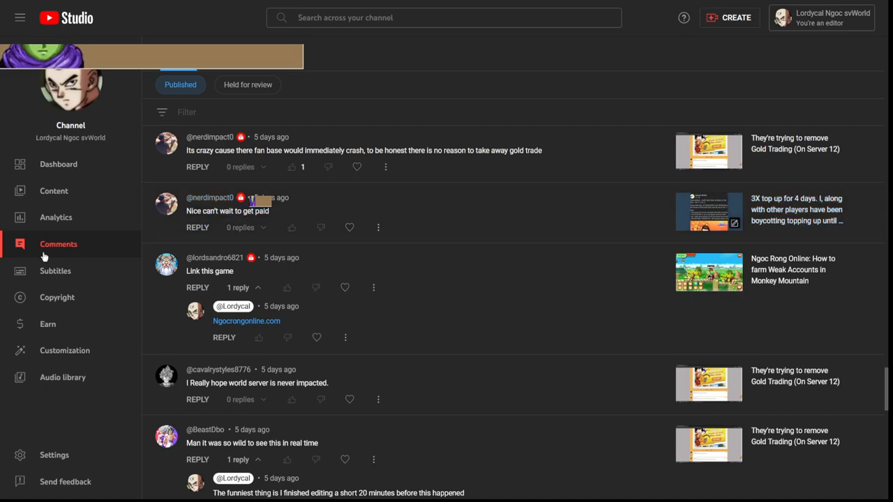
pyautogui.moveTo(474, 229)
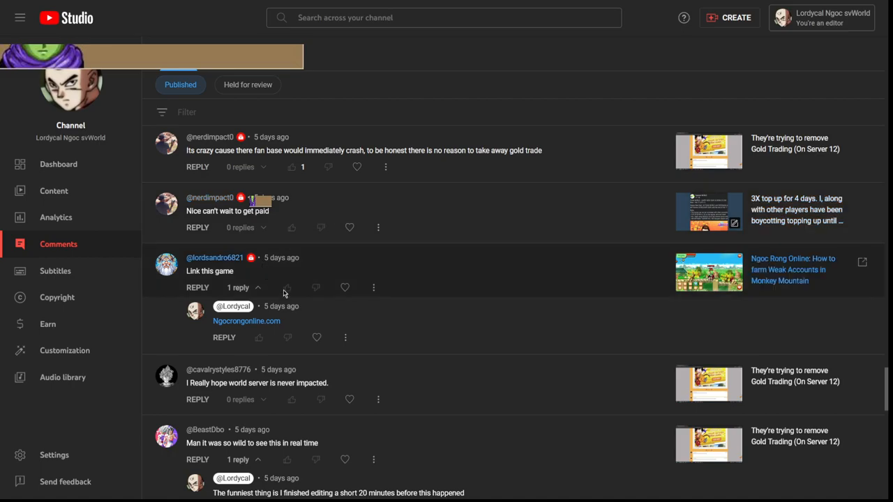
pyautogui.scroll(-3)
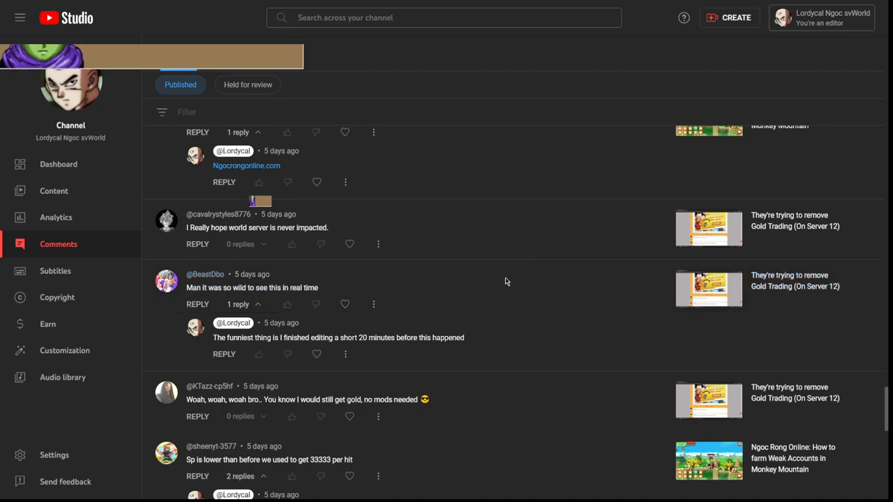
pyautogui.scroll(-3)
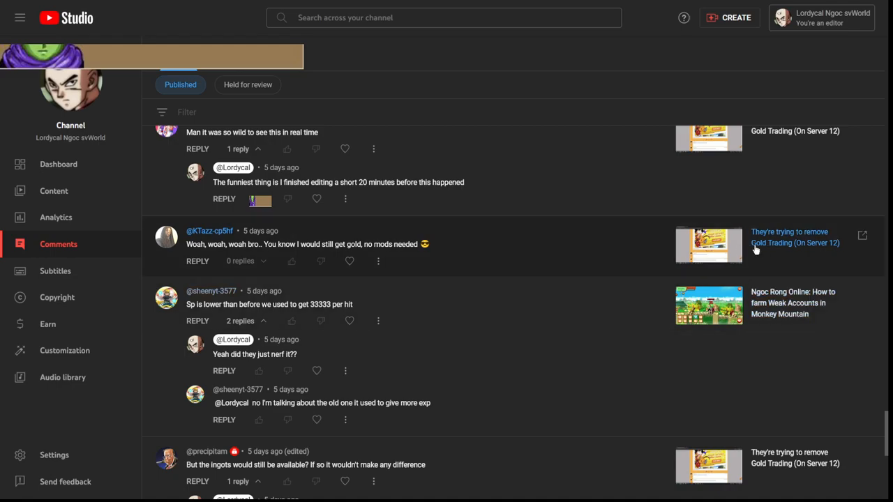
pyautogui.moveTo(601, 252)
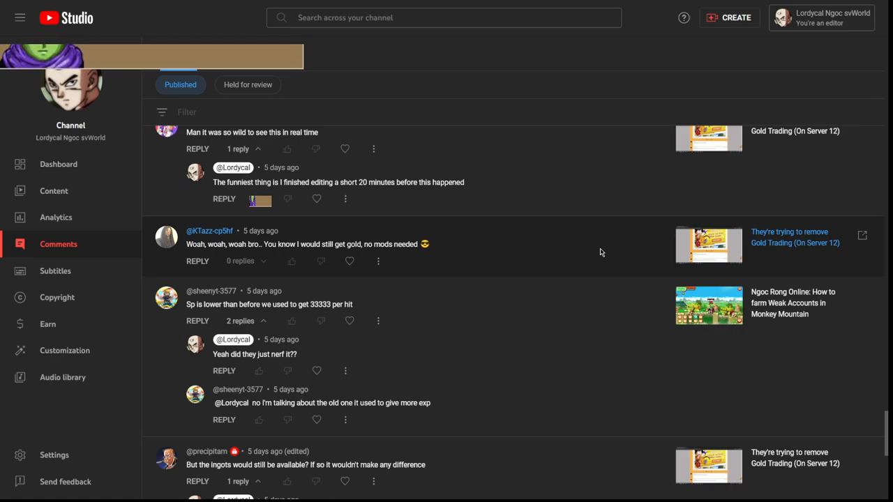
pyautogui.moveTo(483, 247)
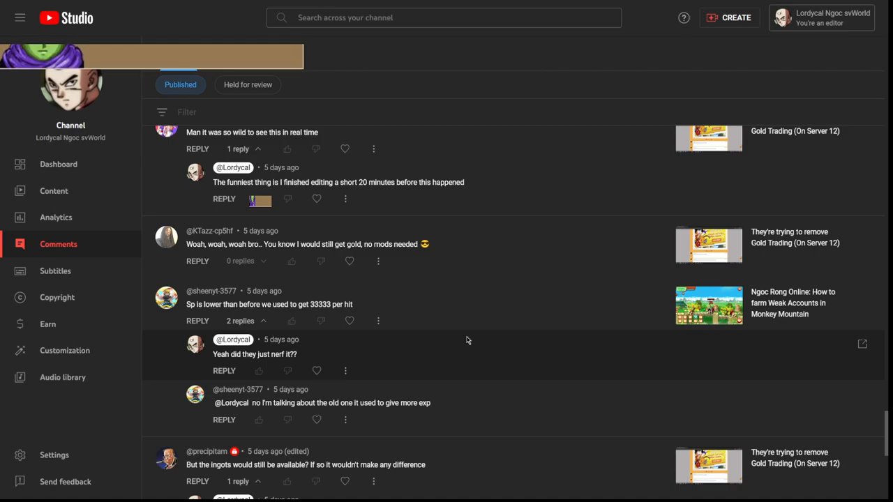
pyautogui.moveTo(421, 374)
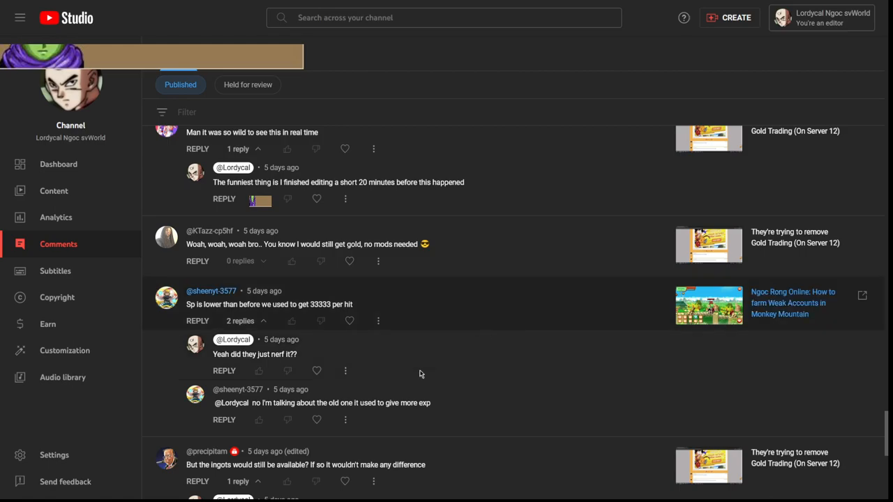
pyautogui.scroll(-3)
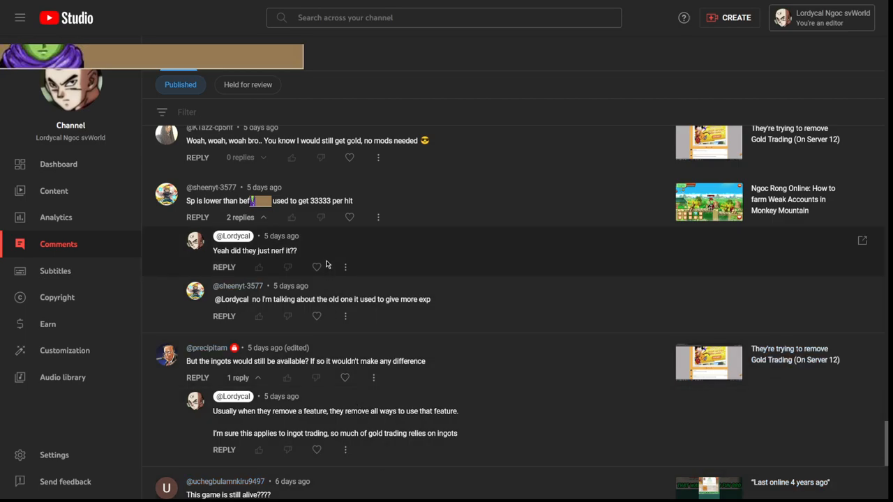
pyautogui.moveTo(327, 201)
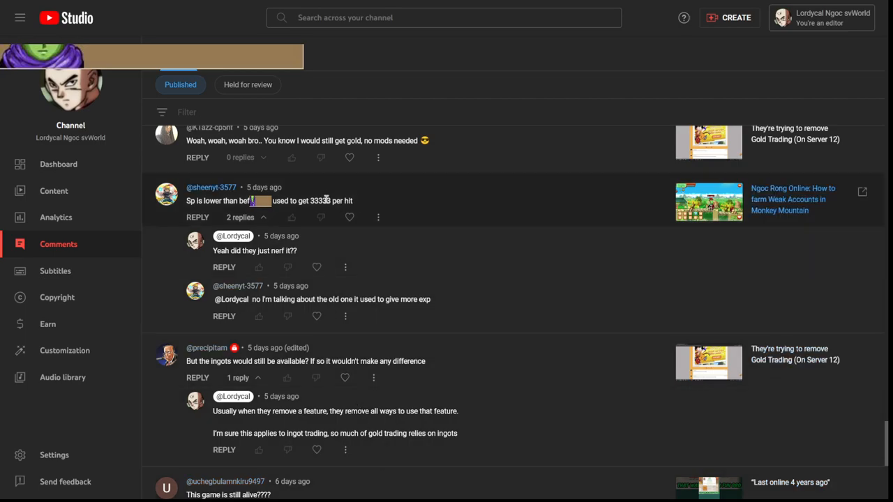
pyautogui.moveTo(327, 176)
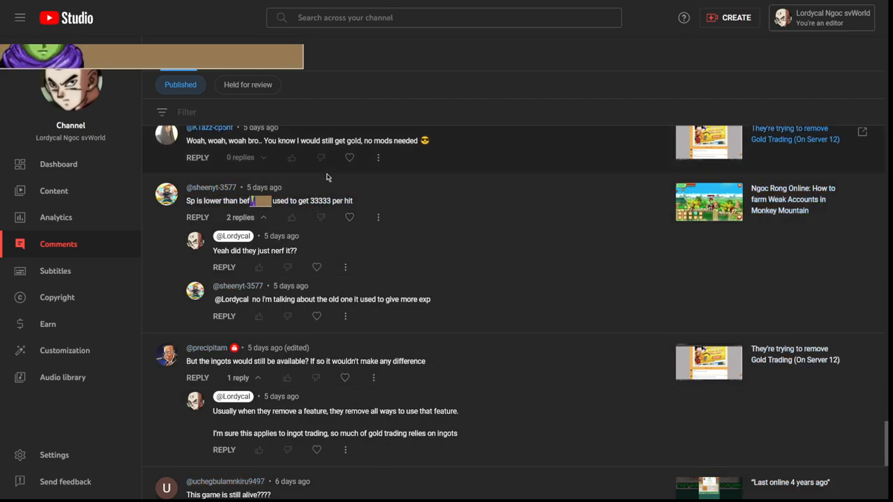
pyautogui.scroll(-3)
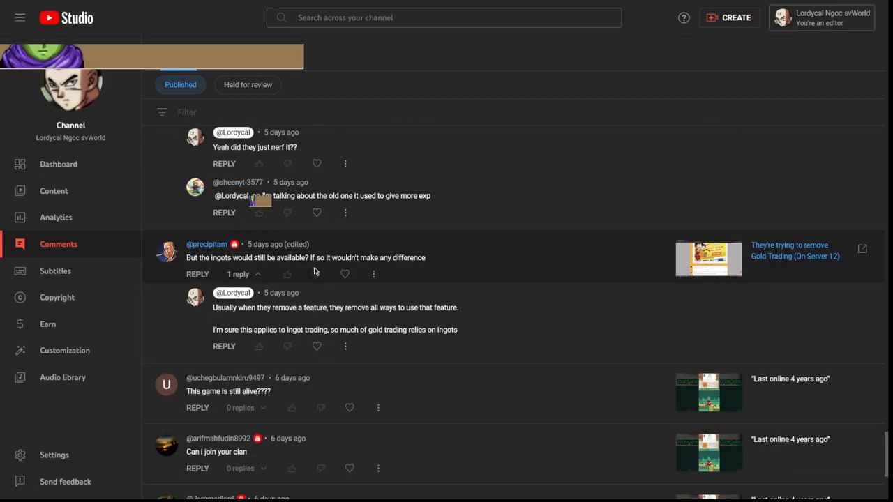
pyautogui.scroll(3)
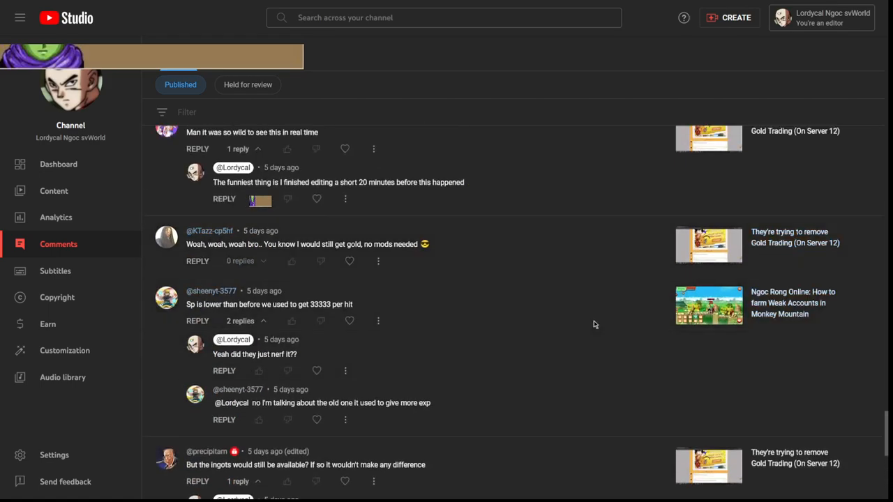
pyautogui.scroll(-3)
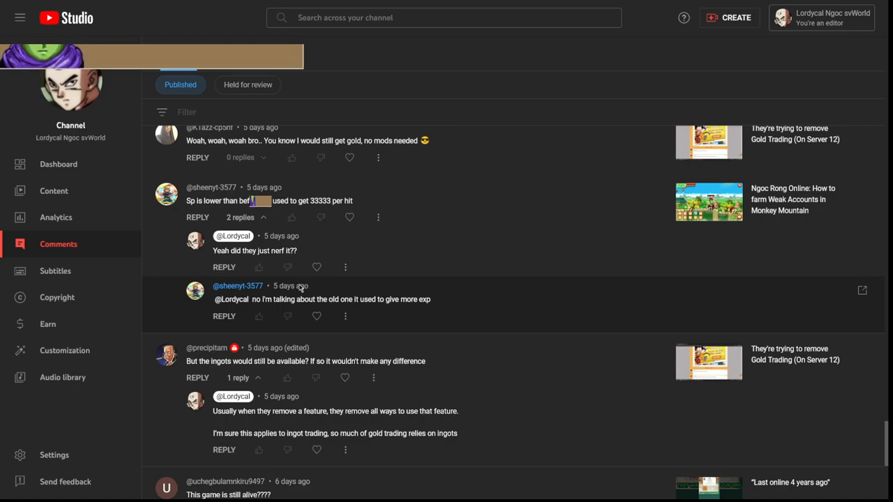
pyautogui.moveTo(328, 275)
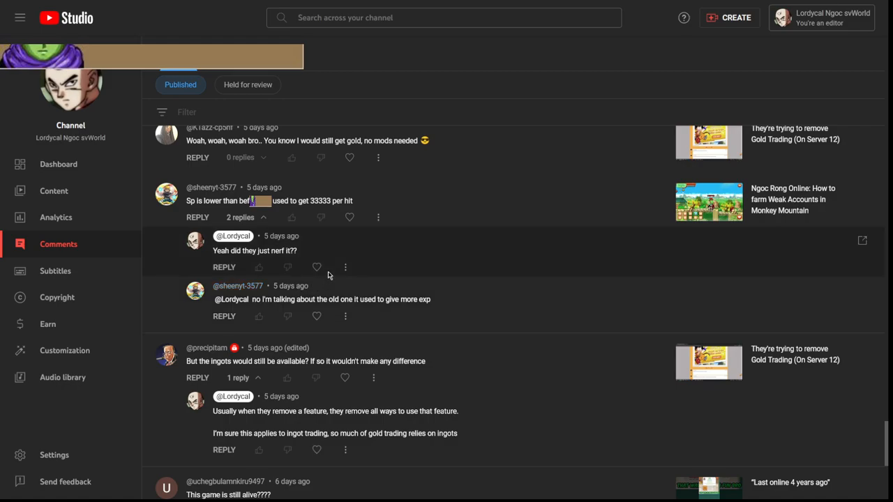
pyautogui.moveTo(346, 268)
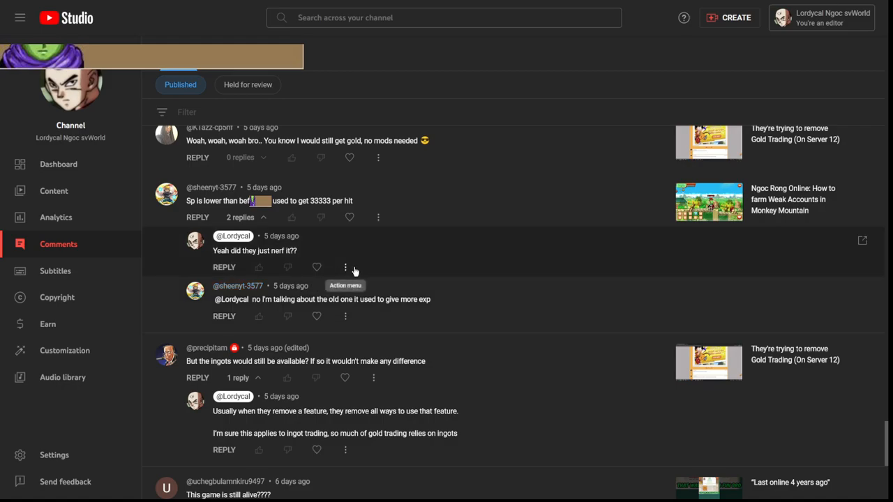
pyautogui.scroll(-3)
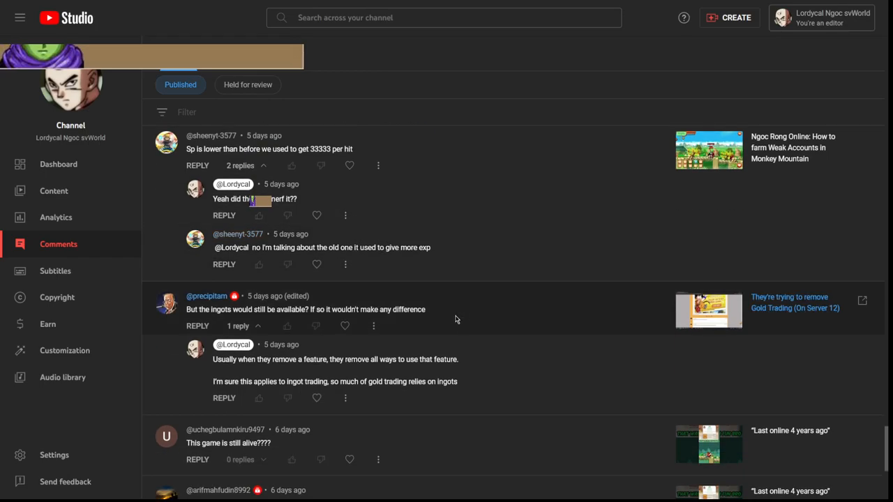
pyautogui.scroll(-3)
pyautogui.write('yes')
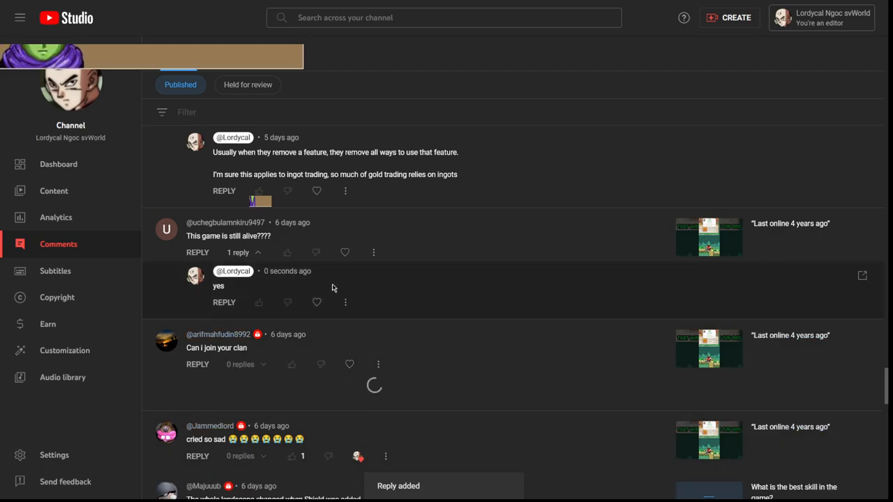
# - Reply to the Shield comment: 'heck noooo disagreee. Whole landscape changed when fusion came'
pyautogui.scroll(-3)
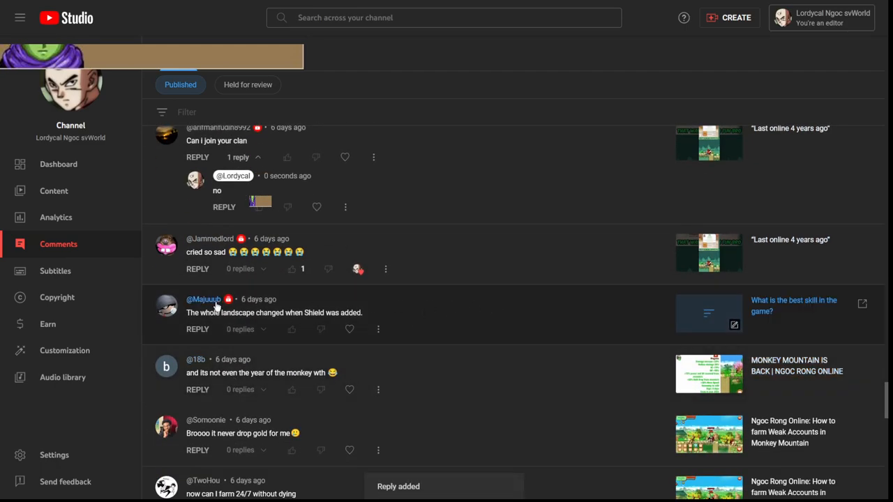
pyautogui.click(198, 330)
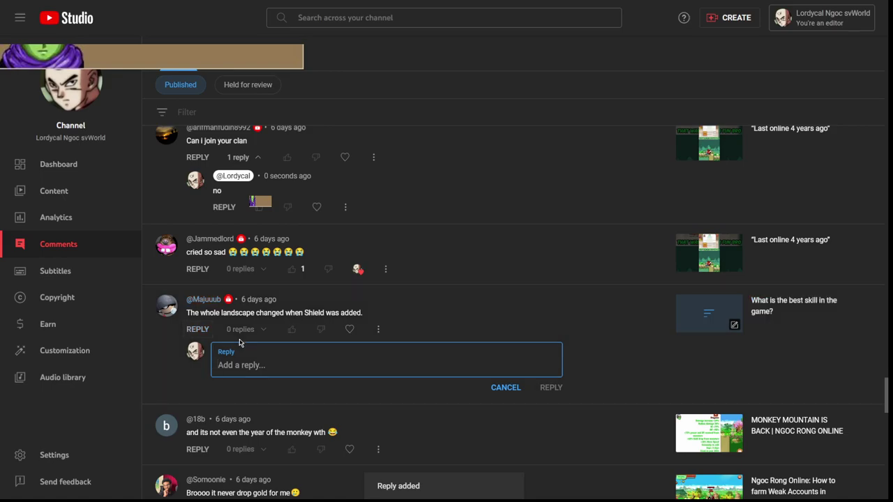
pyautogui.write('heck noooo')
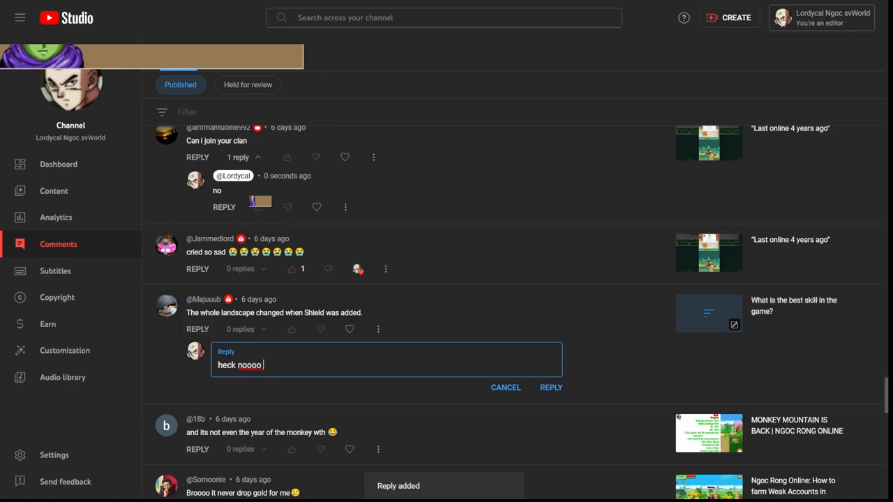
pyautogui.write('disagreee. Whole')
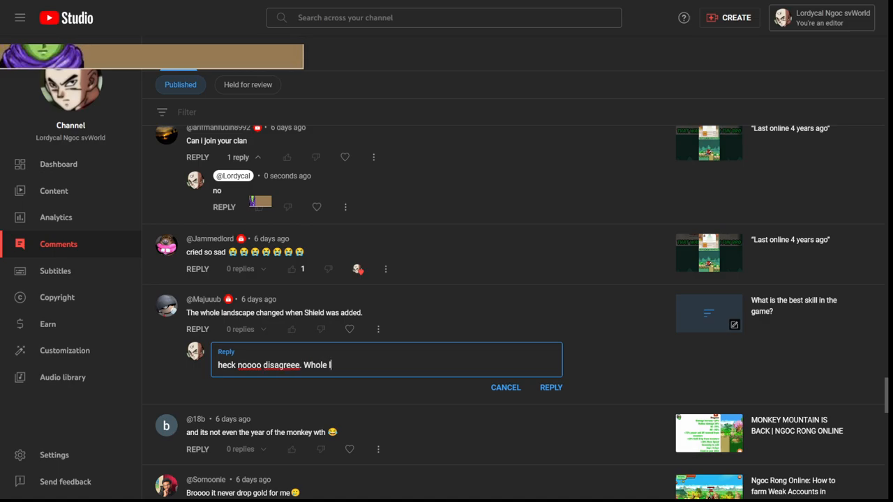
pyautogui.write('andscape changd')
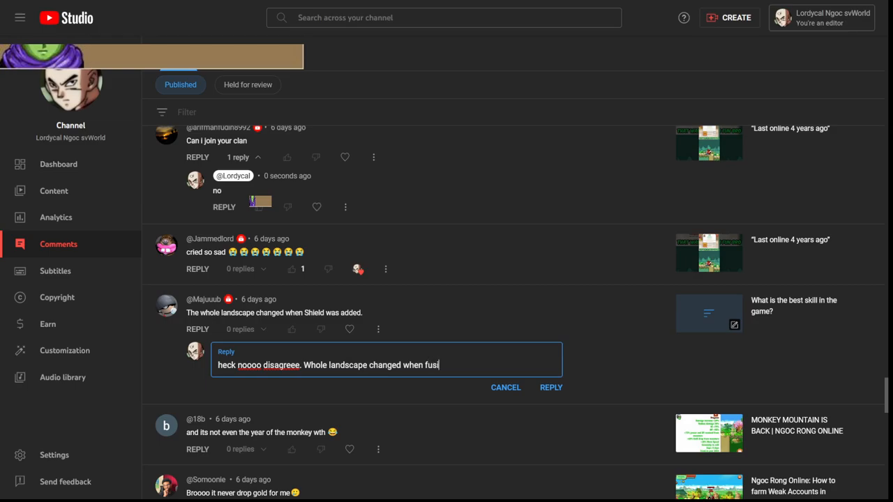
pyautogui.write('on came')
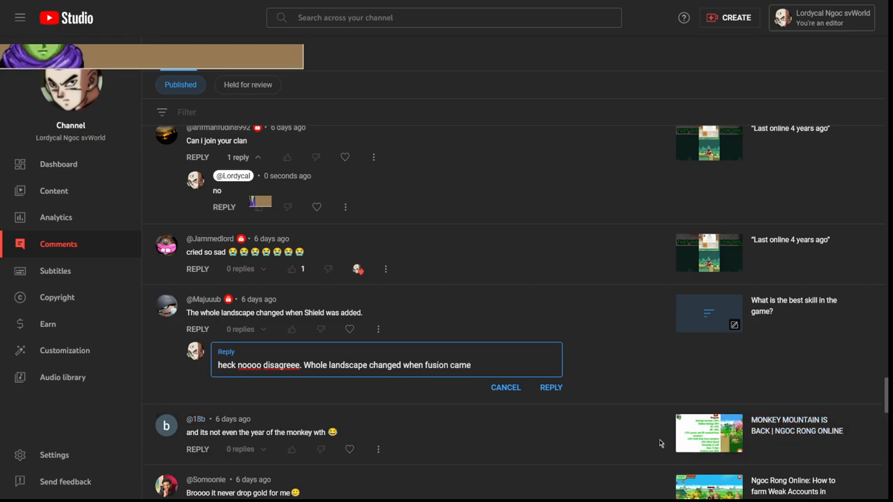
pyautogui.click(551, 388)
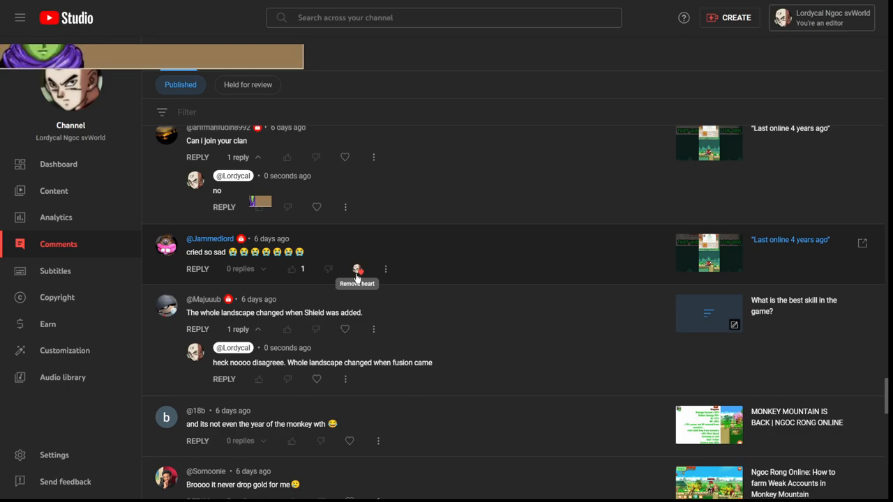
# - Scroll further down the comment list to the next comments
pyautogui.scroll(-3)
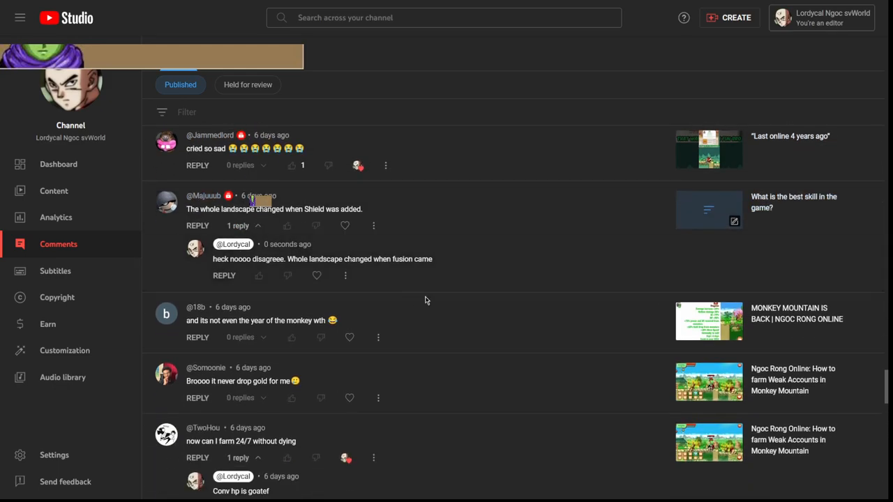
pyautogui.scroll(-3)
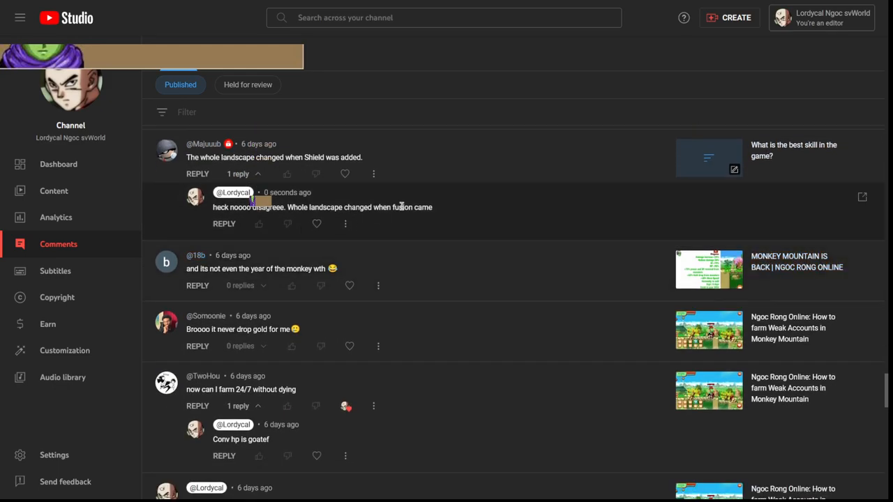
pyautogui.scroll(-3)
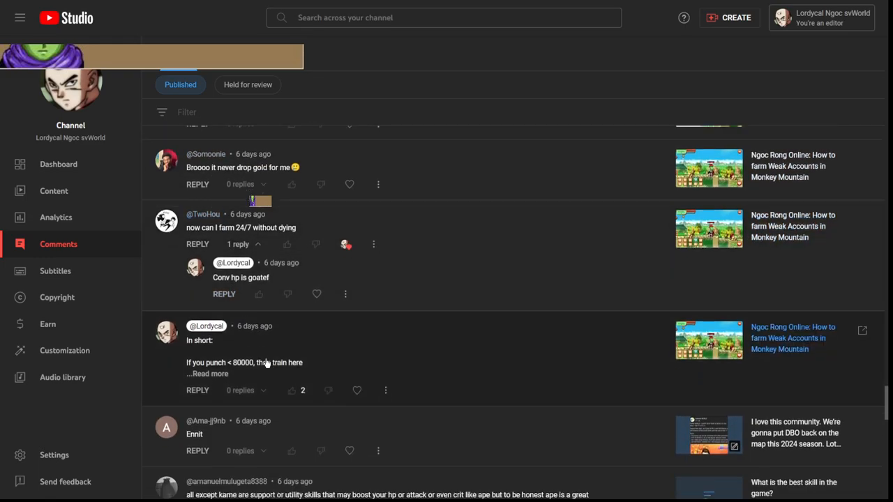
pyautogui.scroll(-3)
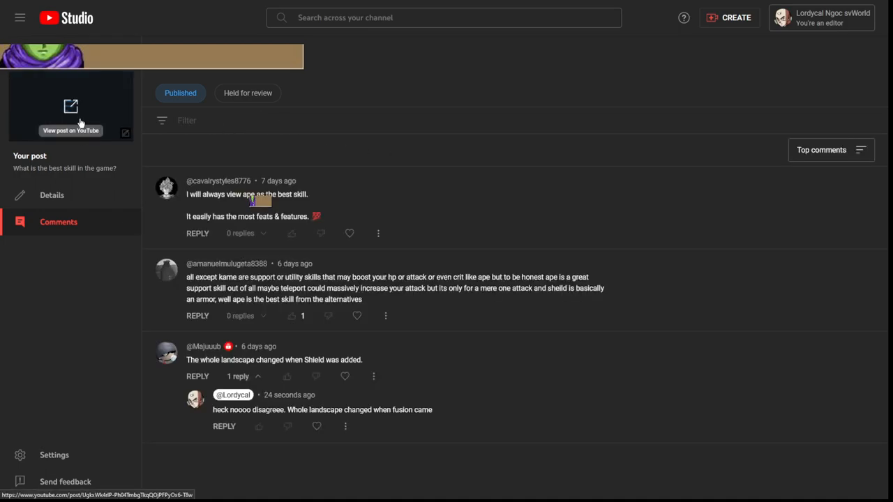
# - View the 'What is the best skill in the game?' post on YouTube
pyautogui.click(70, 106)
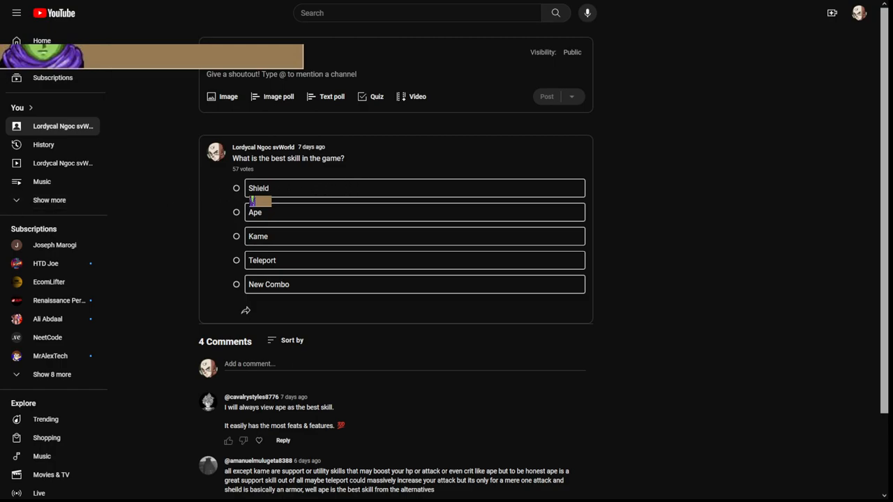
# - Collapse the guide menu, vote Ape in the best-skill poll, then switch the vote to Shield
pyautogui.click(17, 12)
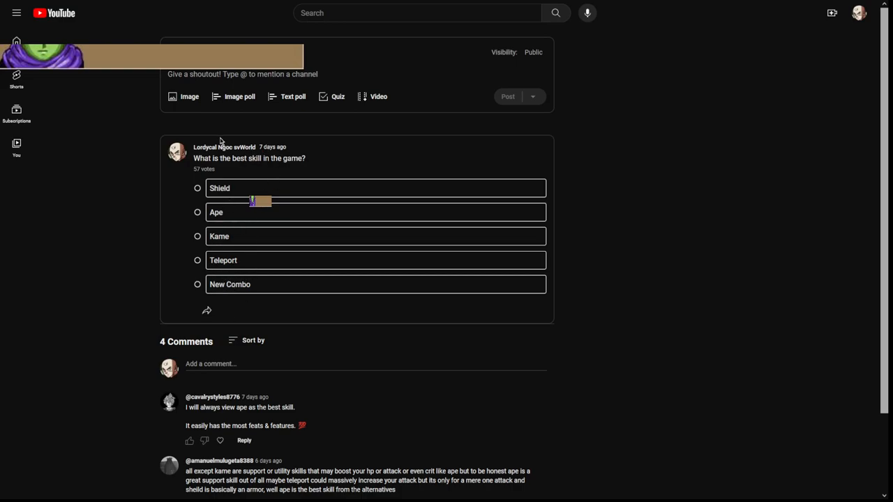
pyautogui.click(198, 212)
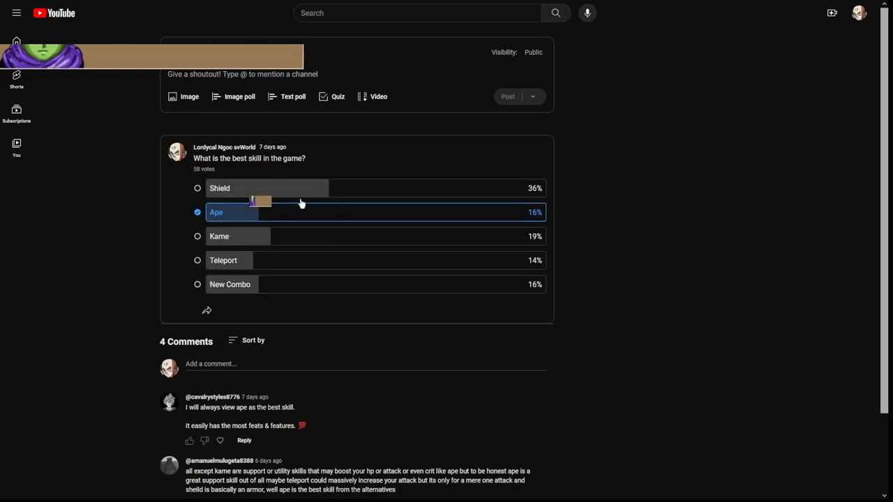
pyautogui.moveTo(310, 229)
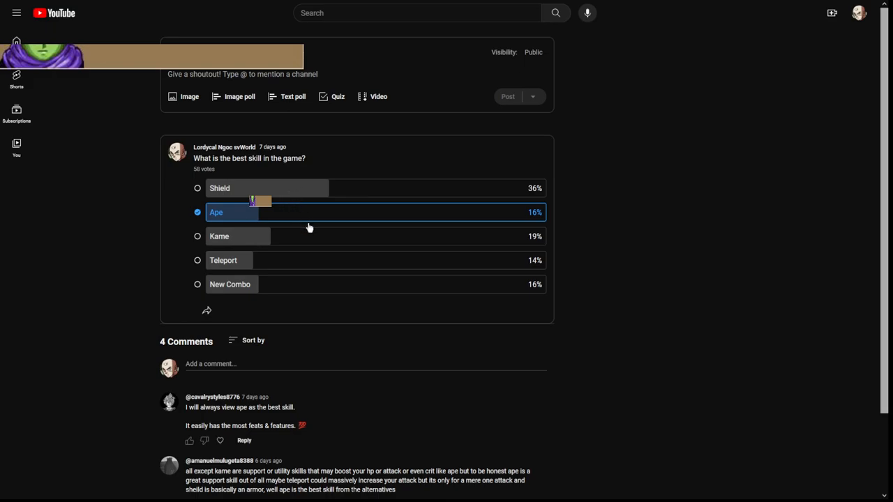
pyautogui.moveTo(248, 184)
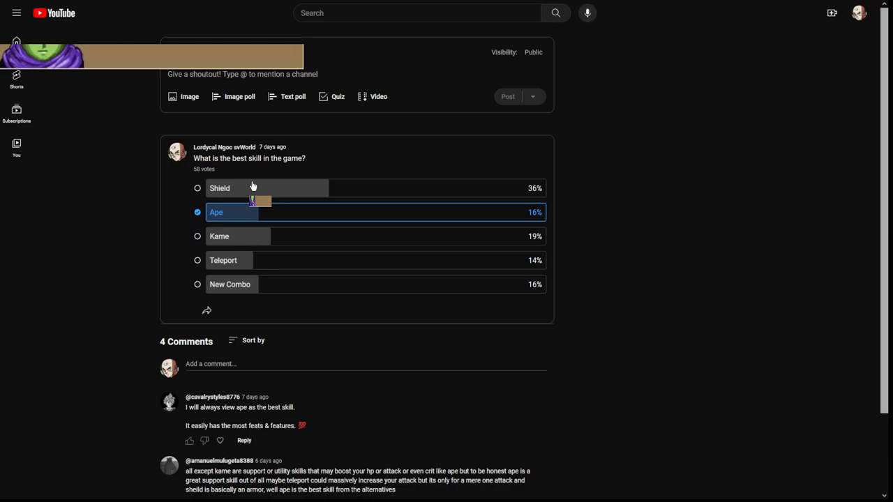
pyautogui.click(219, 187)
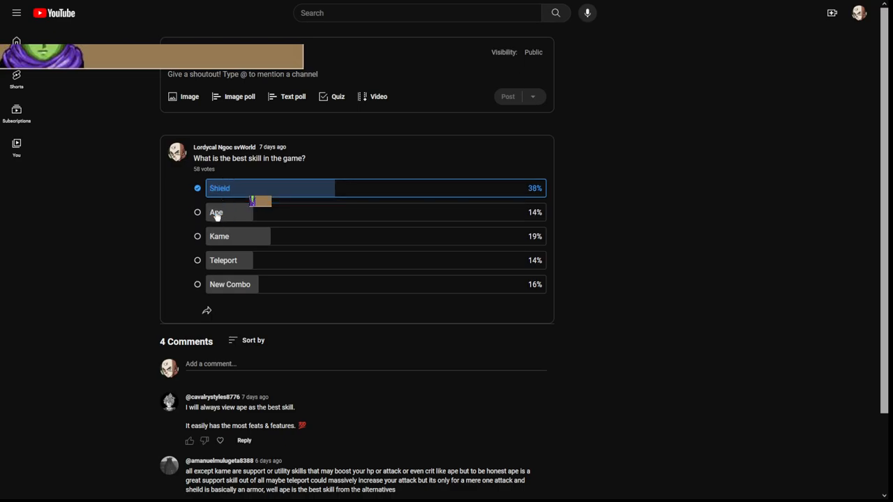
# - Read through the post's comments and select the comment saying ape is the best skill
pyautogui.scroll(-3)
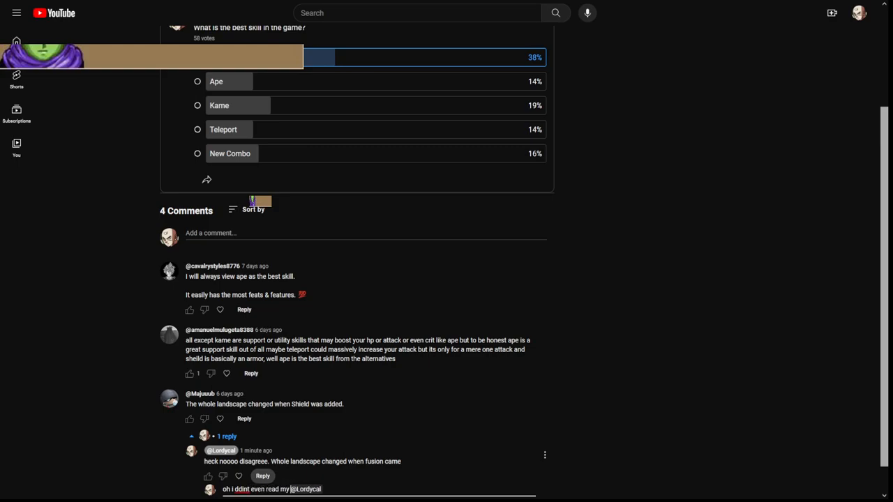
pyautogui.write('own post')
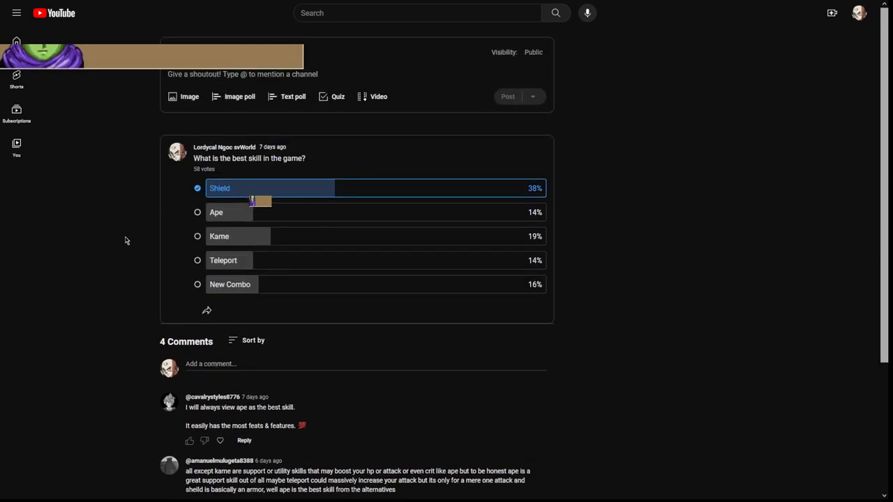
pyautogui.moveTo(243, 222)
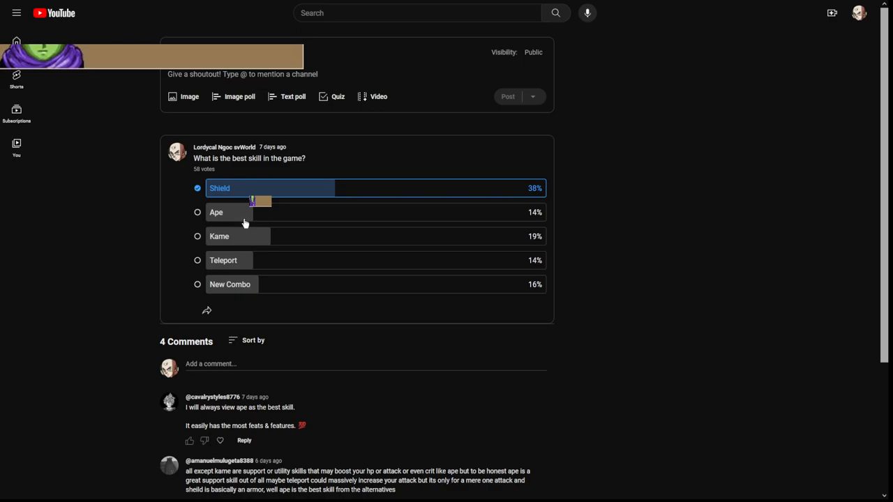
pyautogui.scroll(-3)
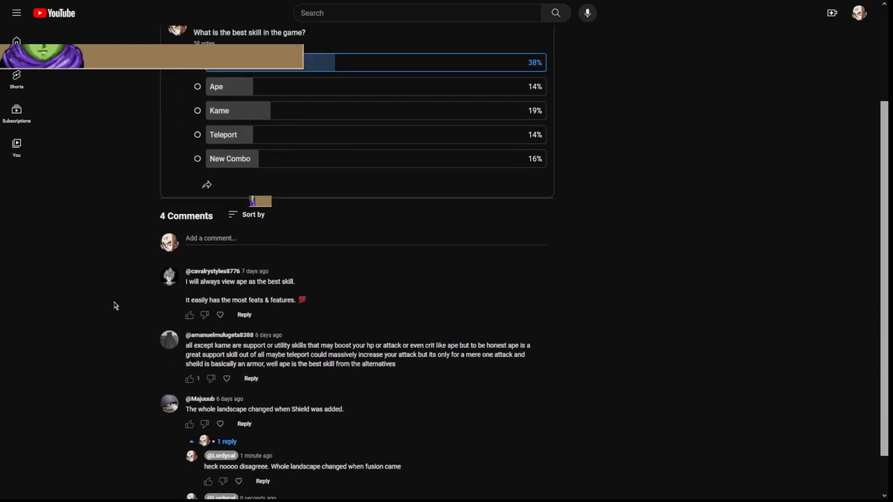
pyautogui.tripleClick(240, 282)
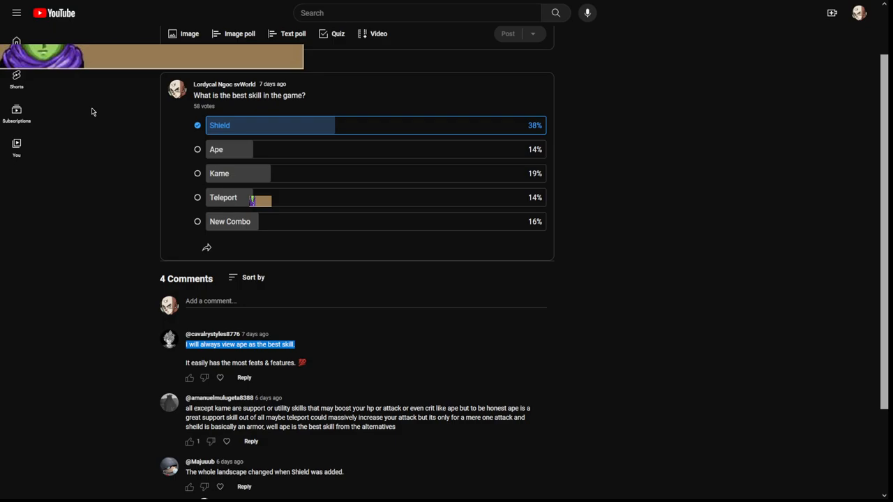
pyautogui.moveTo(302, 91)
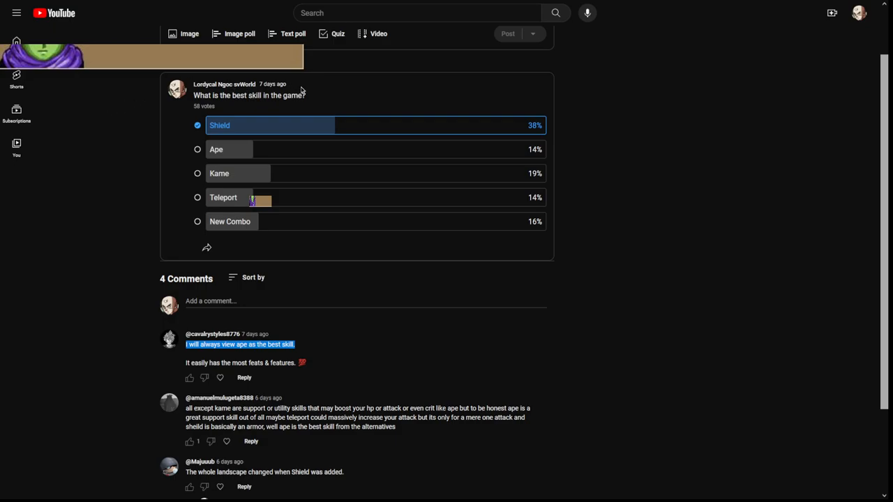